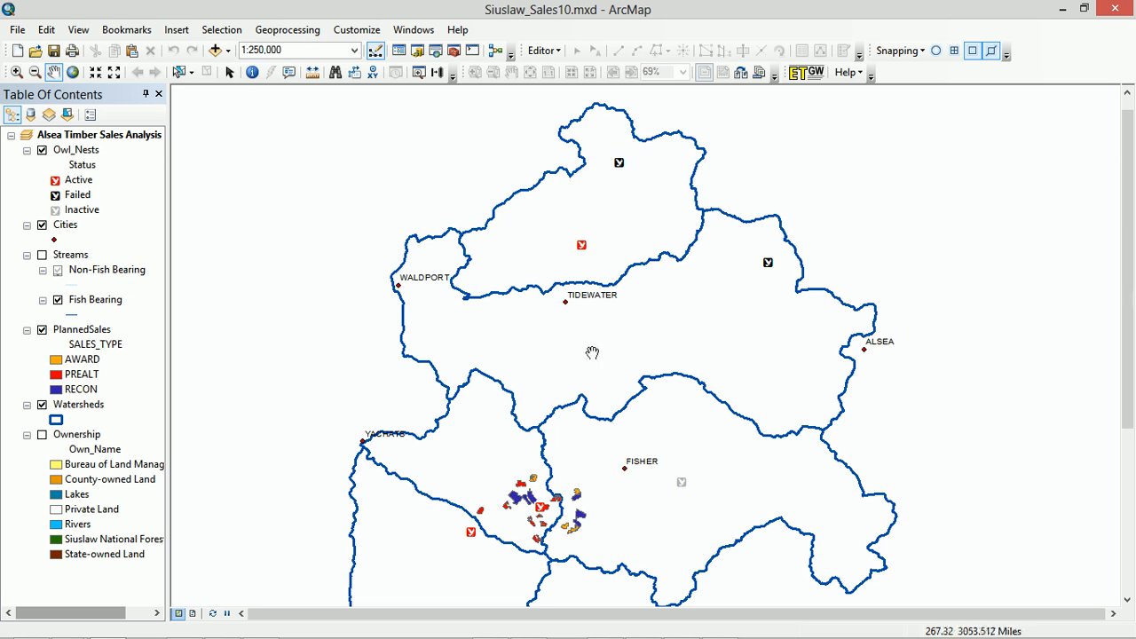
{"action": "mouse_move", "coordinate": [554, 326]}
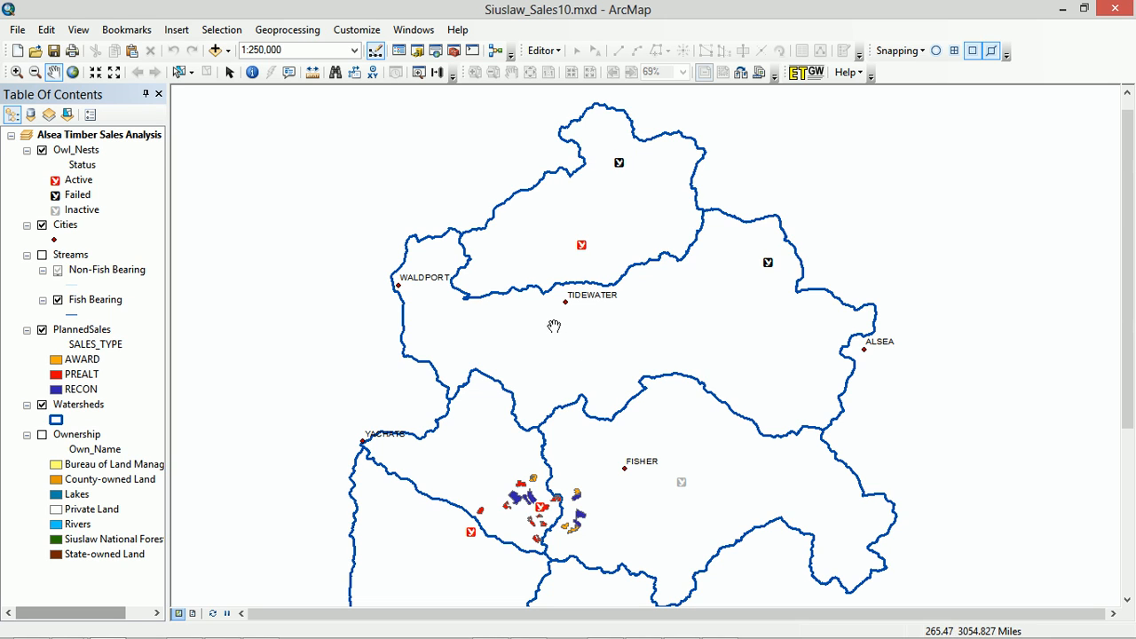
{"action": "mouse_move", "coordinate": [563, 318]}
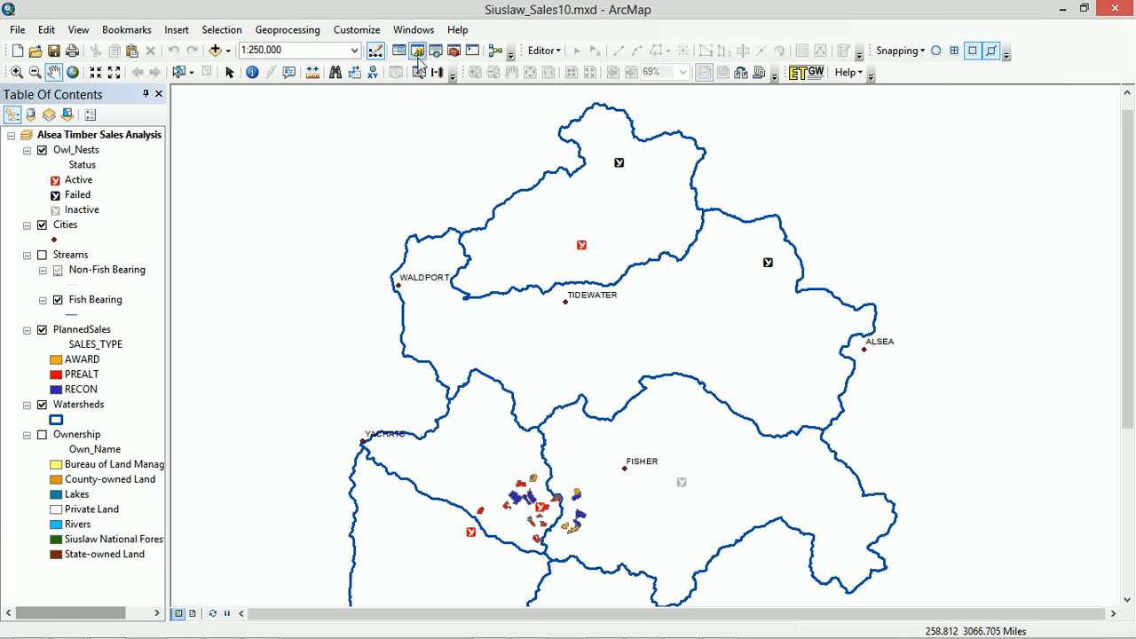
{"action": "mouse_move", "coordinate": [417, 51]}
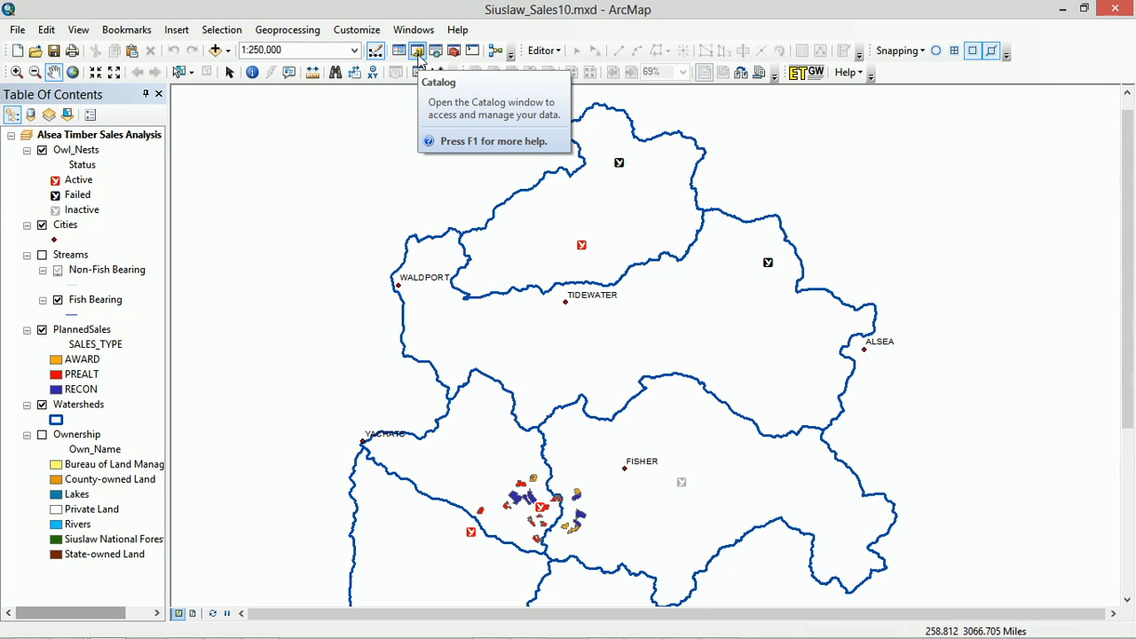
{"action": "mouse_move", "coordinate": [454, 51]}
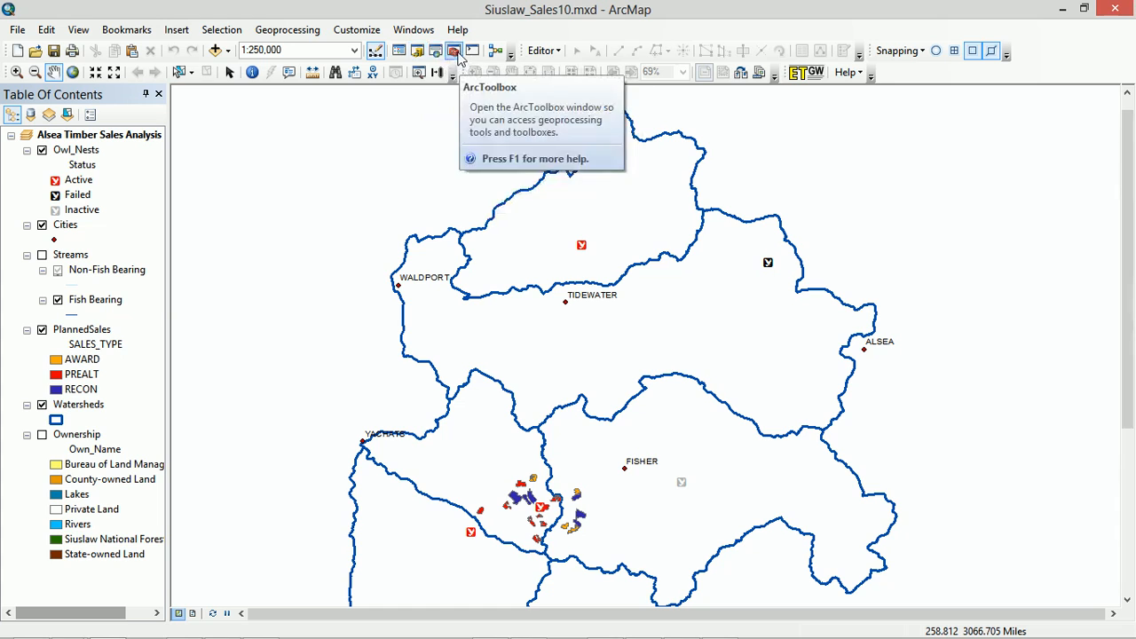
Show the ArcToolbox window beside the Alsea Timber Sales Analysis map.
{"action": "left_click", "coordinate": [453, 50]}
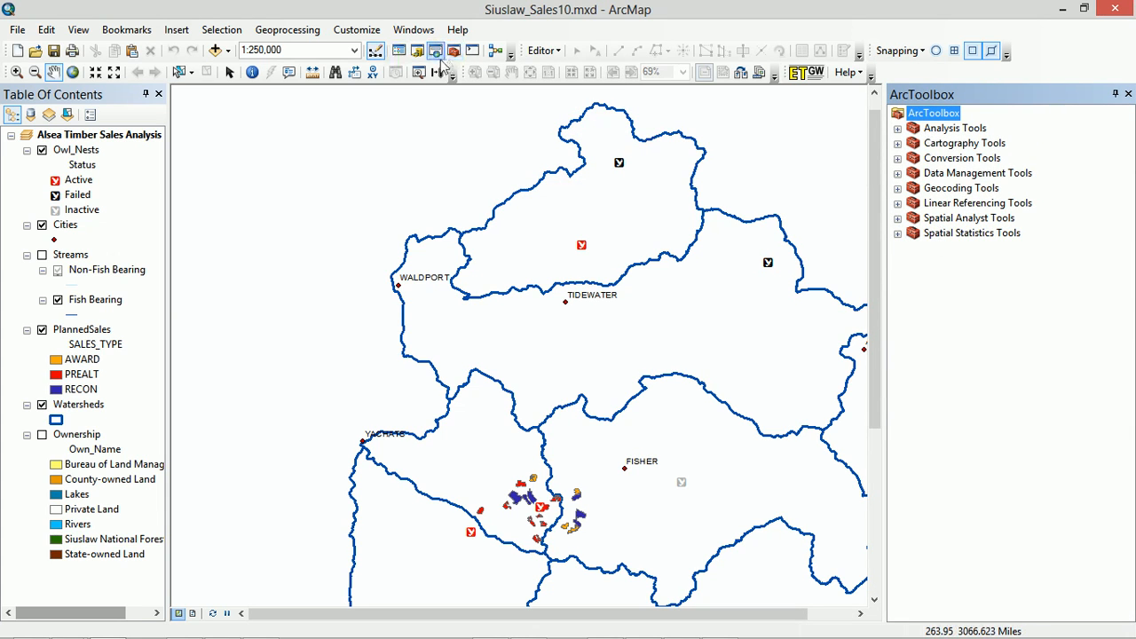
Show the Catalog with the C:\demo\Timber_Sales folder connection expanded to list its contents.
{"action": "left_click", "coordinate": [436, 50]}
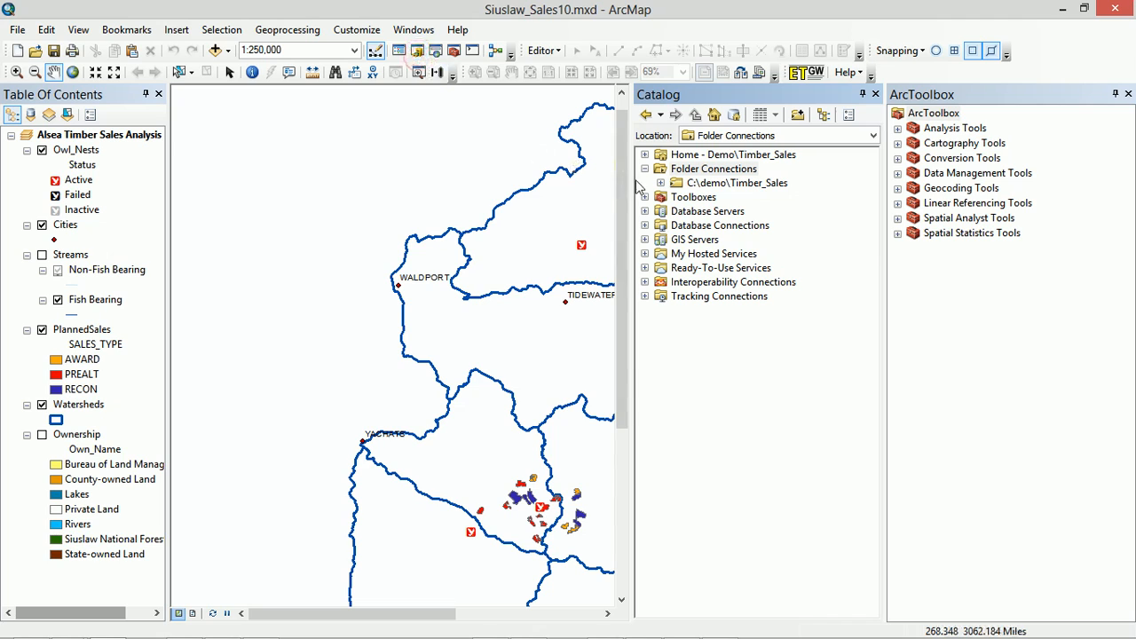
{"action": "mouse_move", "coordinate": [417, 51]}
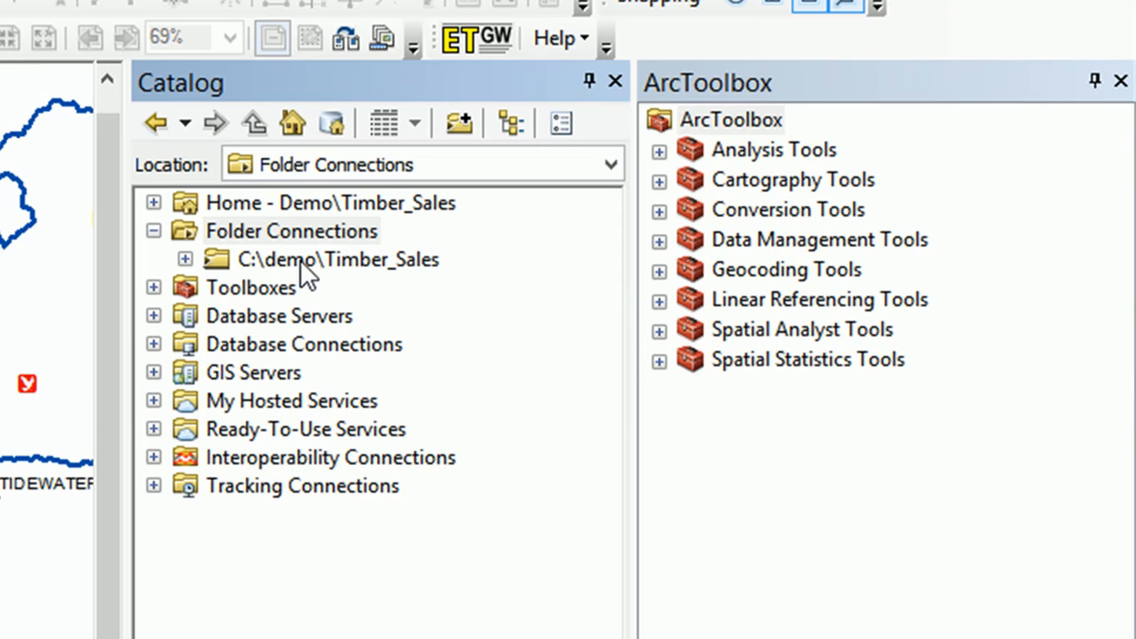
{"action": "left_click", "coordinate": [337, 258]}
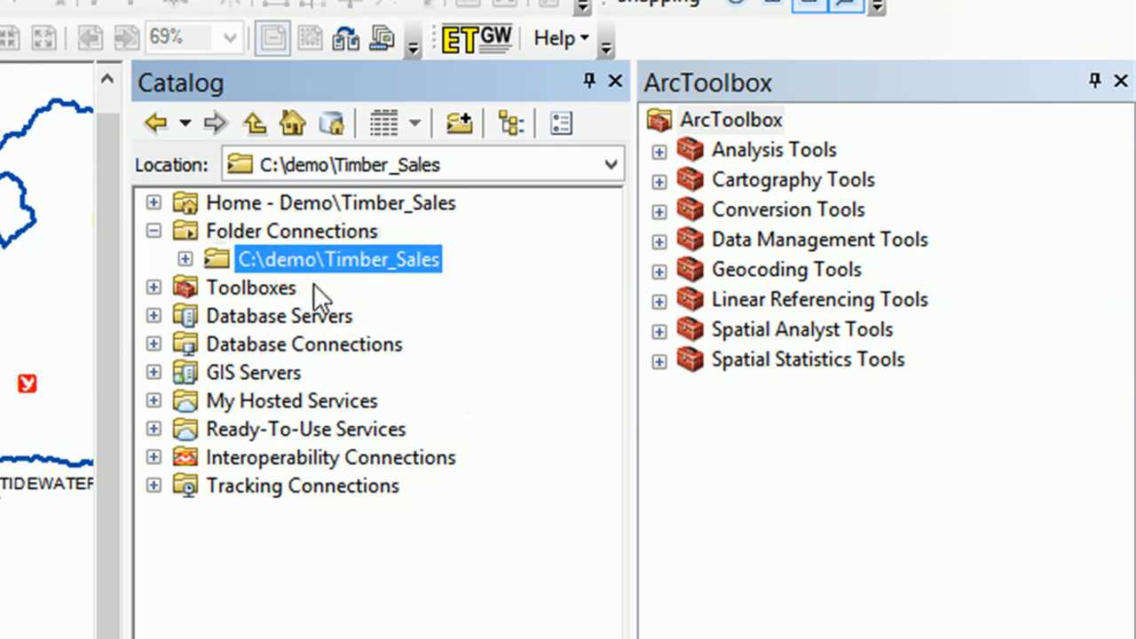
{"action": "mouse_move", "coordinate": [311, 289]}
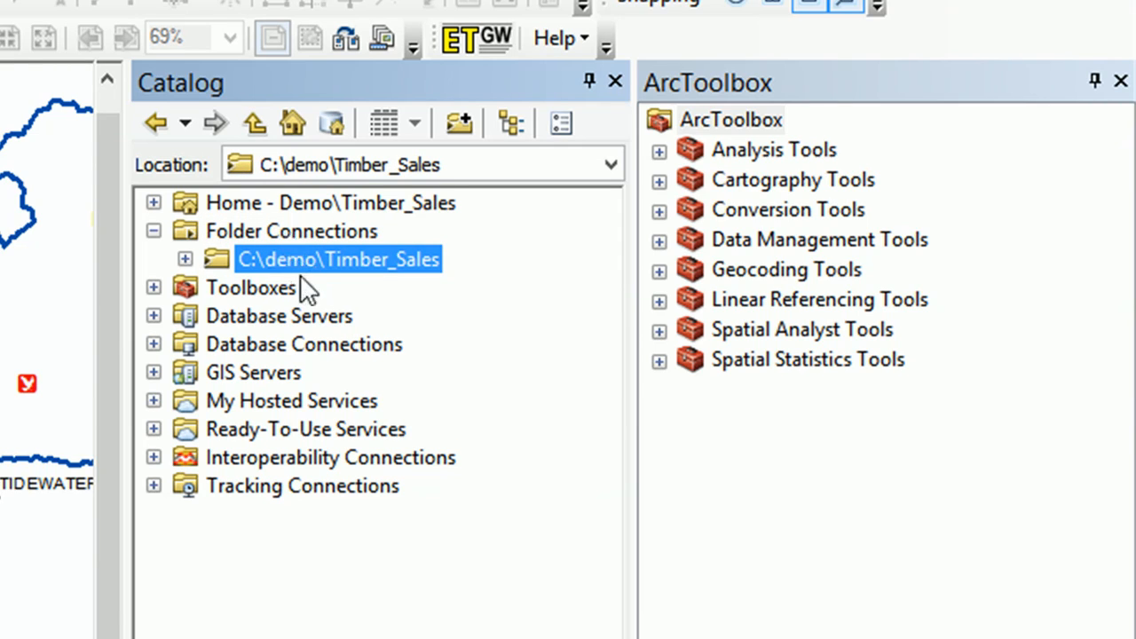
{"action": "mouse_move", "coordinate": [332, 275]}
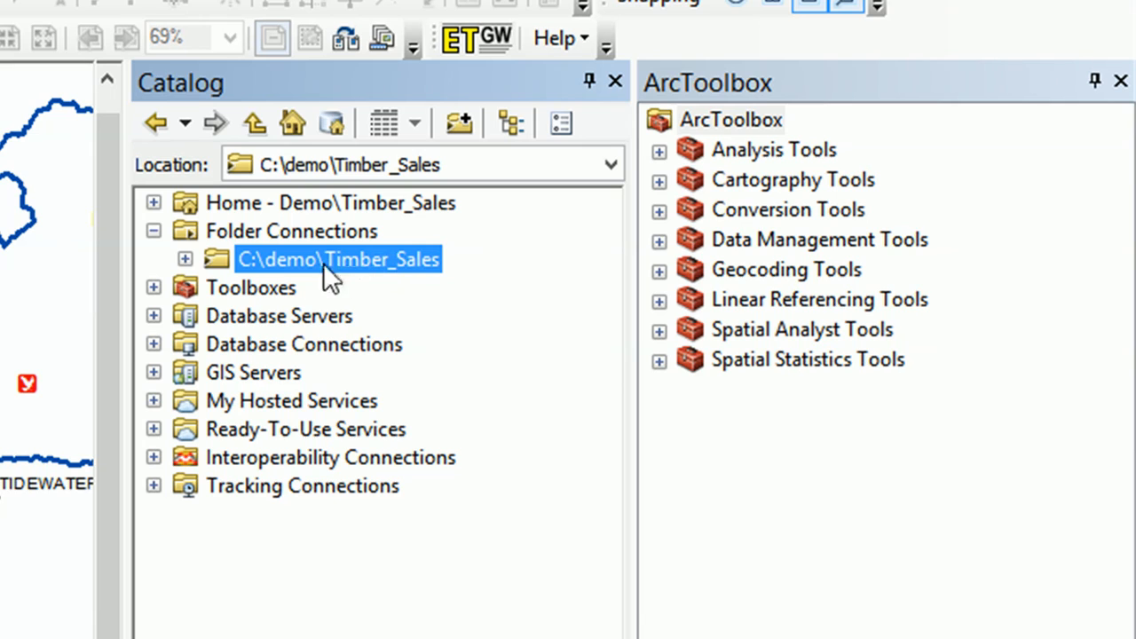
{"action": "left_click", "coordinate": [152, 259]}
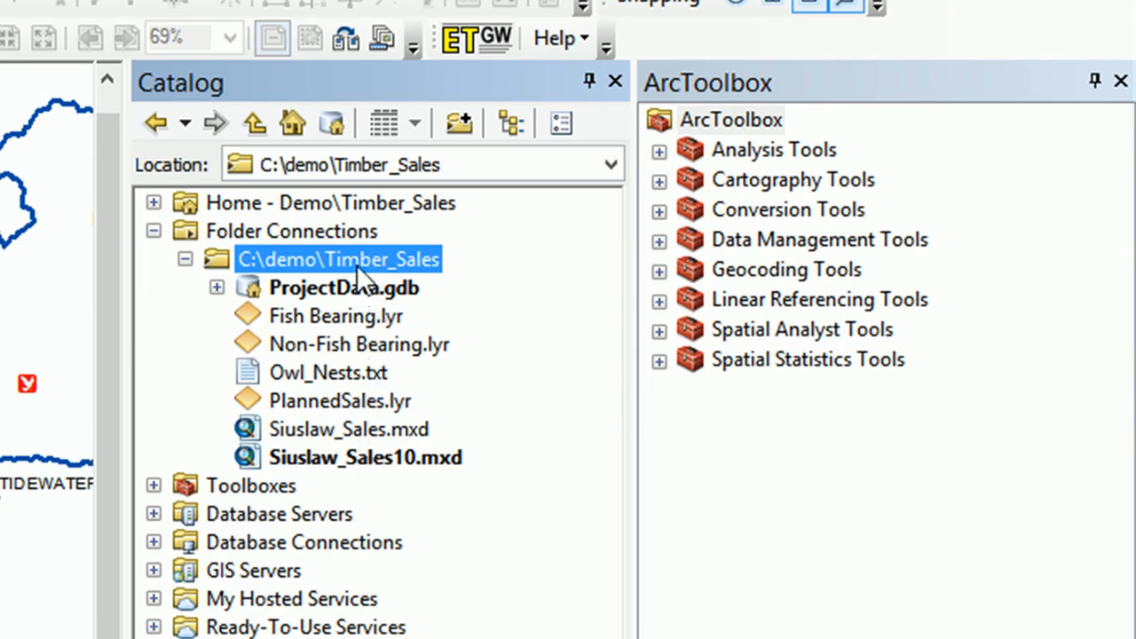
{"action": "mouse_move", "coordinate": [355, 271]}
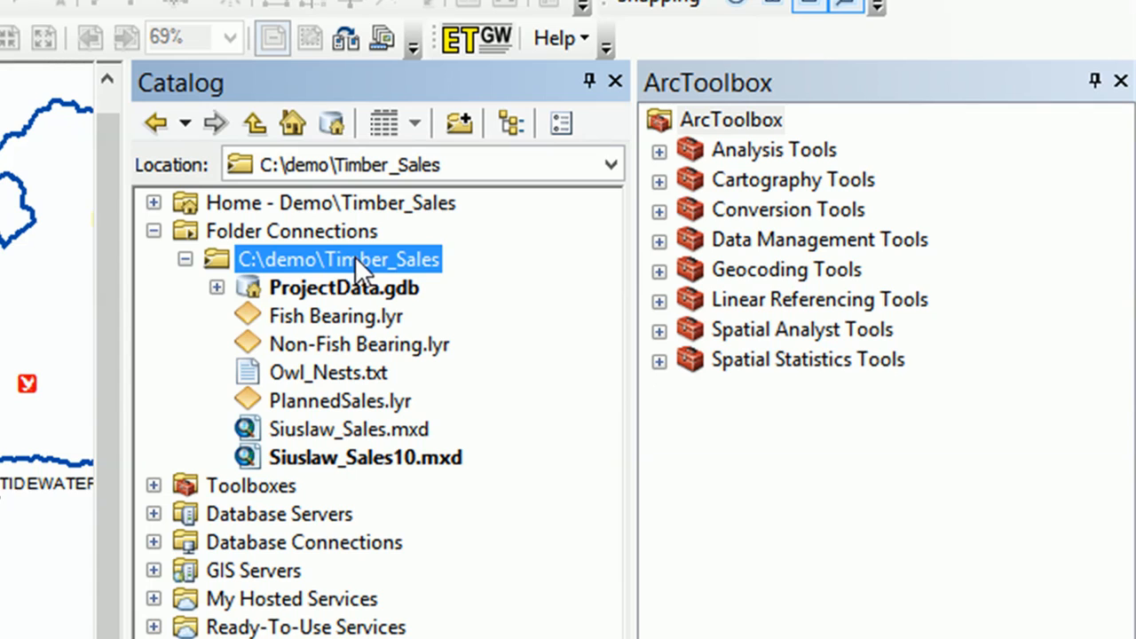
Create a new toolbox in the Timber_Sales folder and rename it _demo.tbx.
{"action": "right_click", "coordinate": [346, 258]}
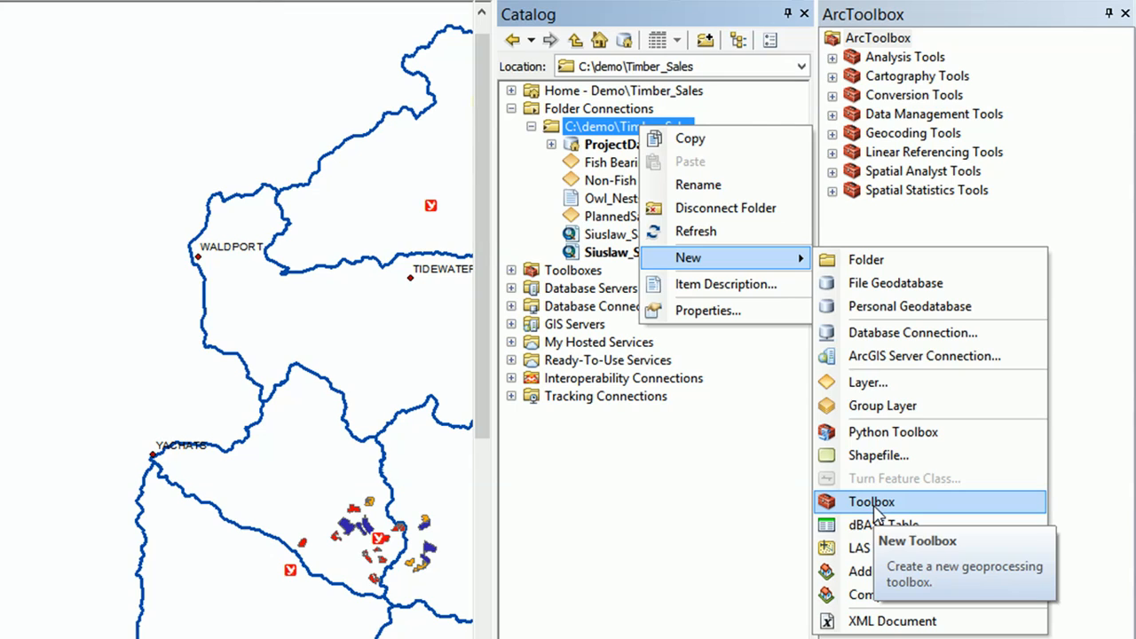
{"action": "left_click", "coordinate": [870, 501]}
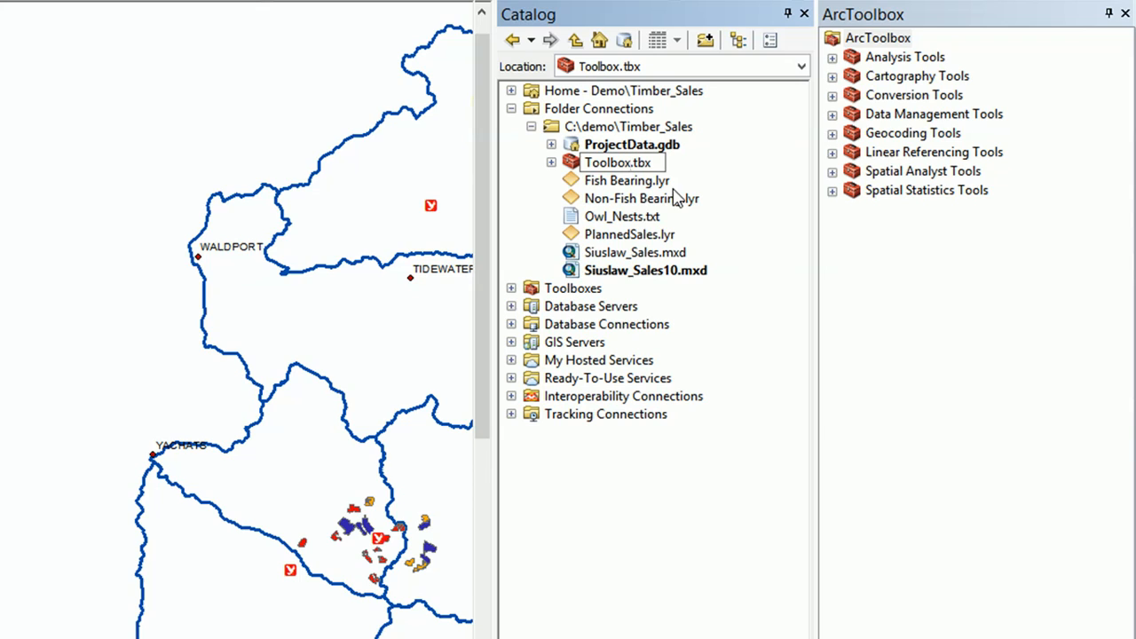
{"action": "double_click", "coordinate": [616, 162]}
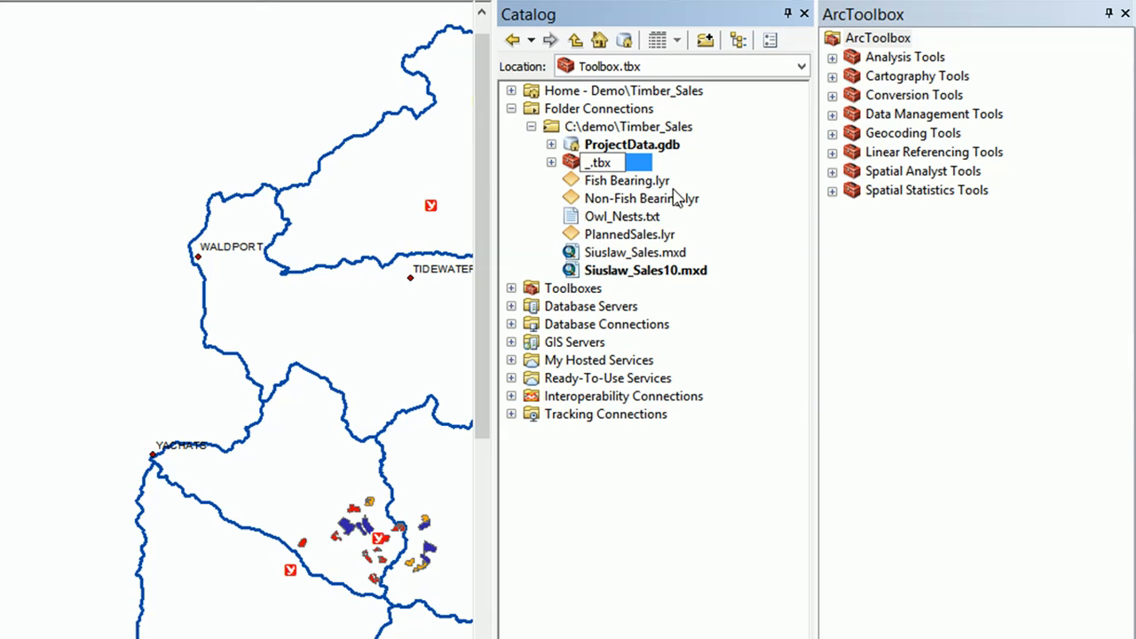
{"action": "type", "text": "demo"}
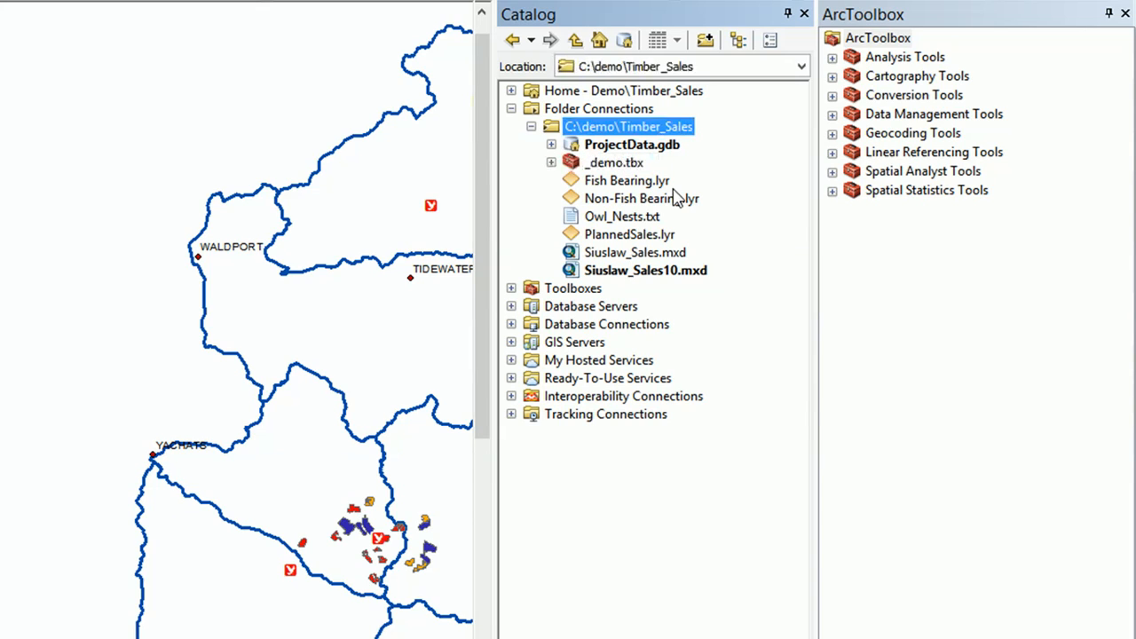
{"action": "mouse_move", "coordinate": [615, 180]}
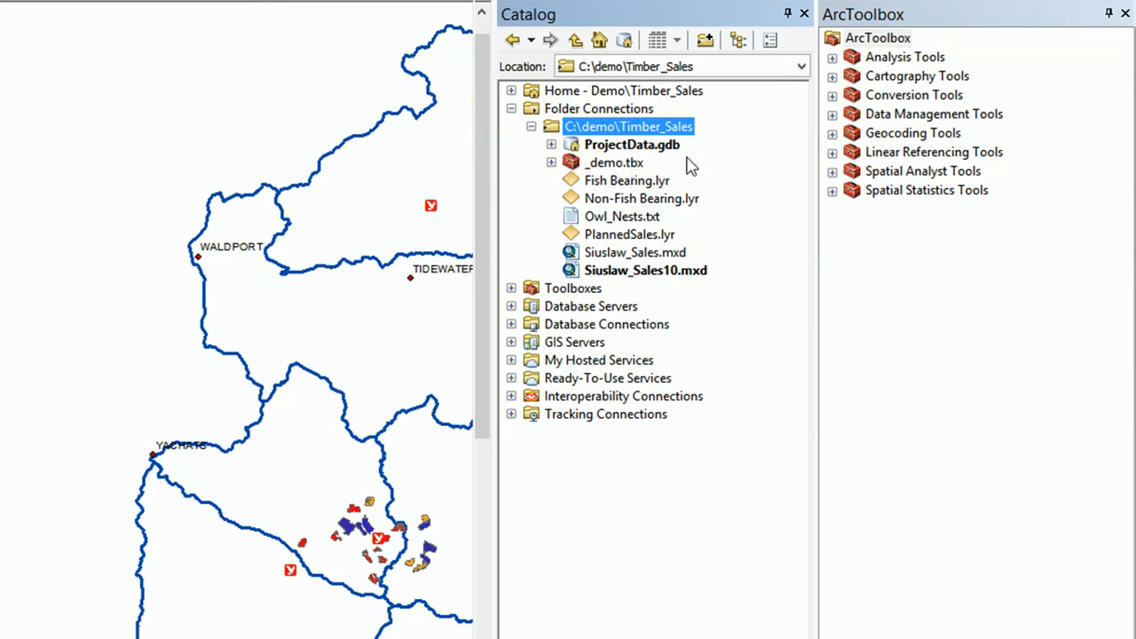
{"action": "mouse_move", "coordinate": [803, 20]}
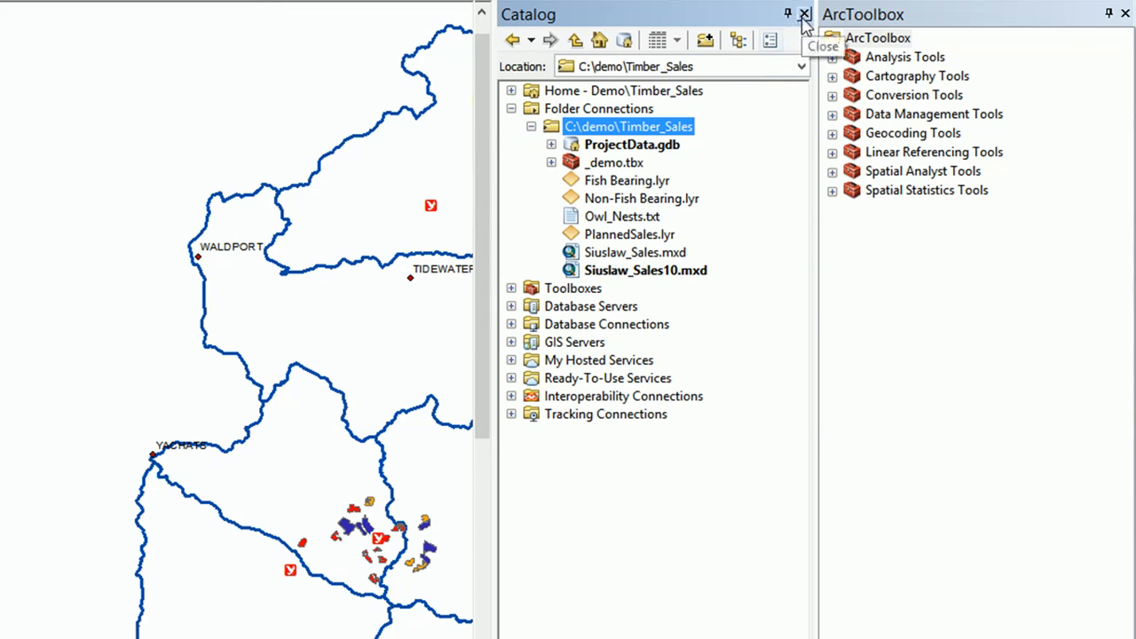
Close the Catalog and add the existing _demo.tbx toolbox to the ArcToolbox root.
{"action": "left_click", "coordinate": [804, 15]}
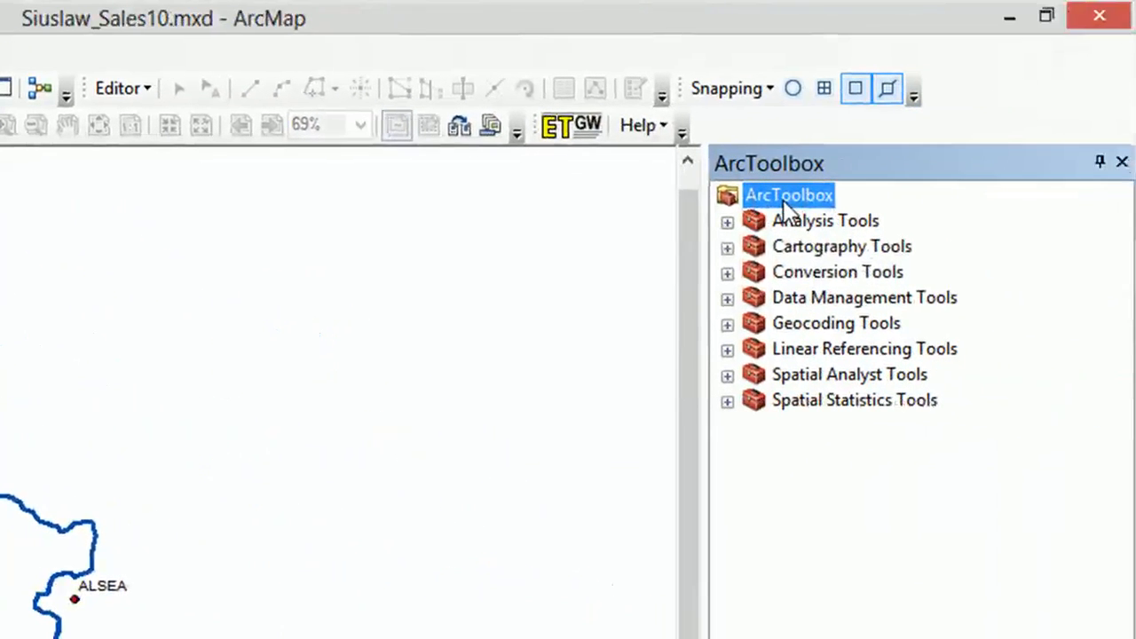
{"action": "right_click", "coordinate": [788, 194]}
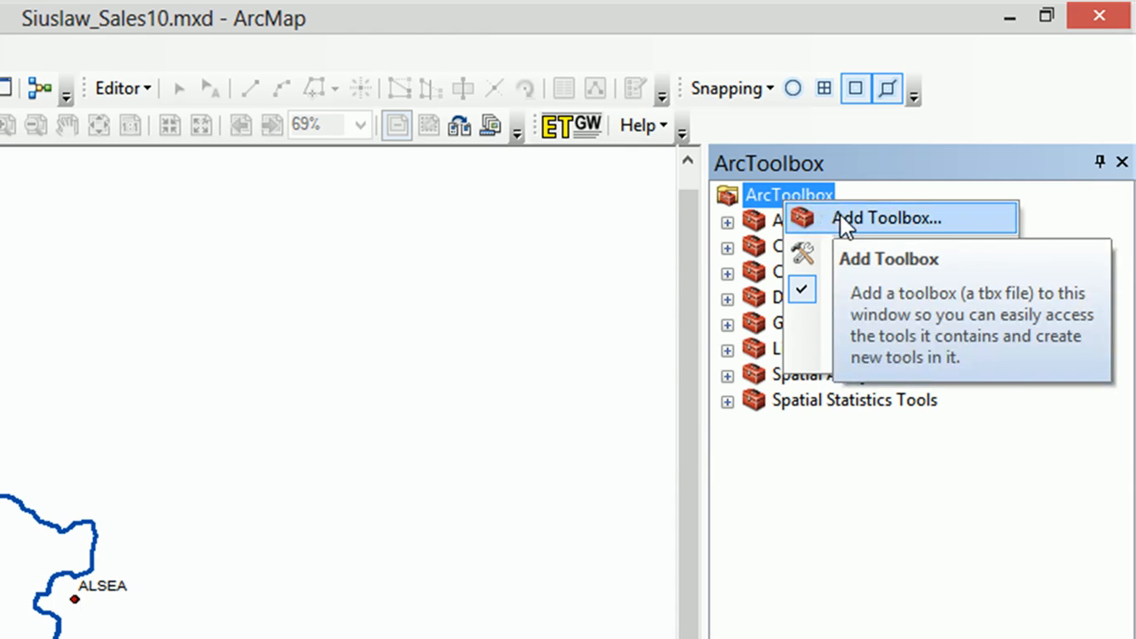
{"action": "left_click", "coordinate": [885, 217]}
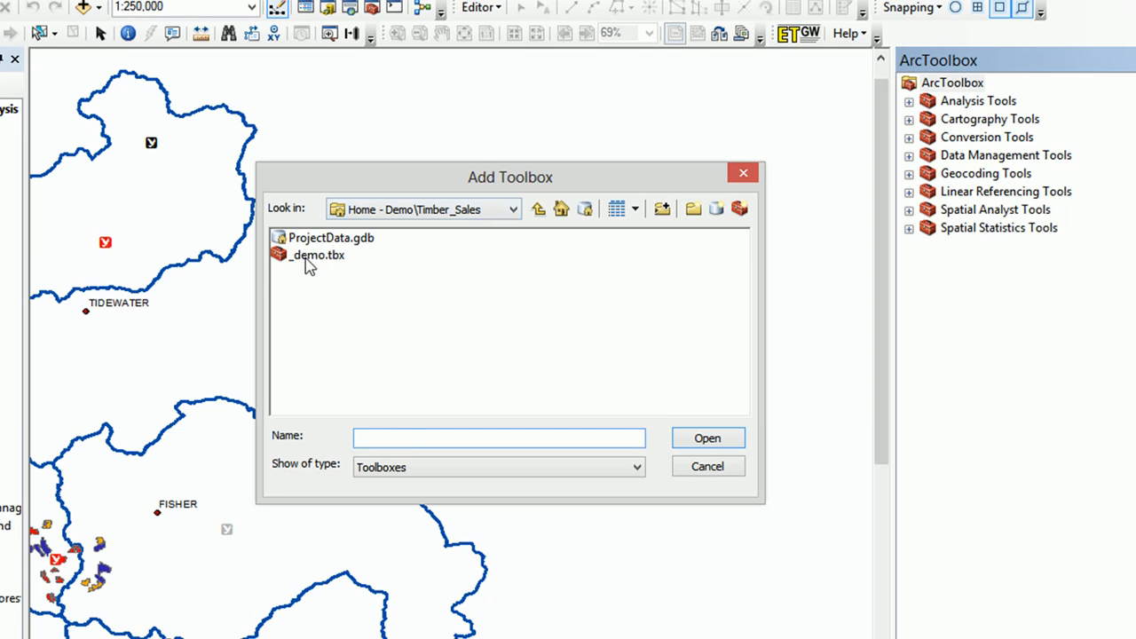
{"action": "left_click", "coordinate": [316, 255]}
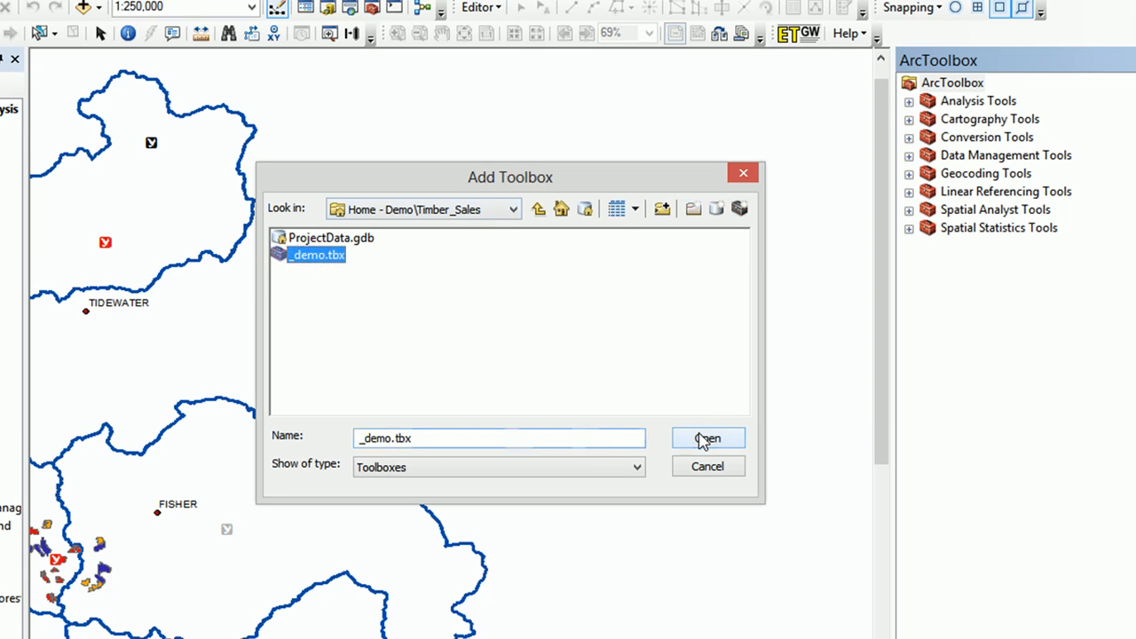
{"action": "left_click", "coordinate": [707, 438]}
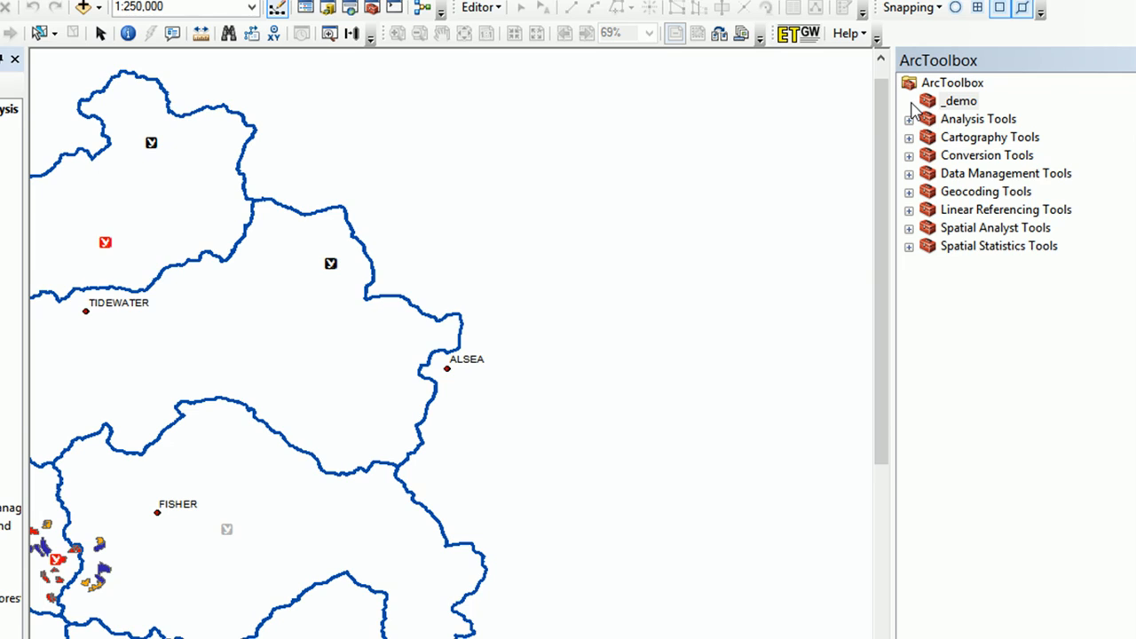
{"action": "mouse_move", "coordinate": [918, 115]}
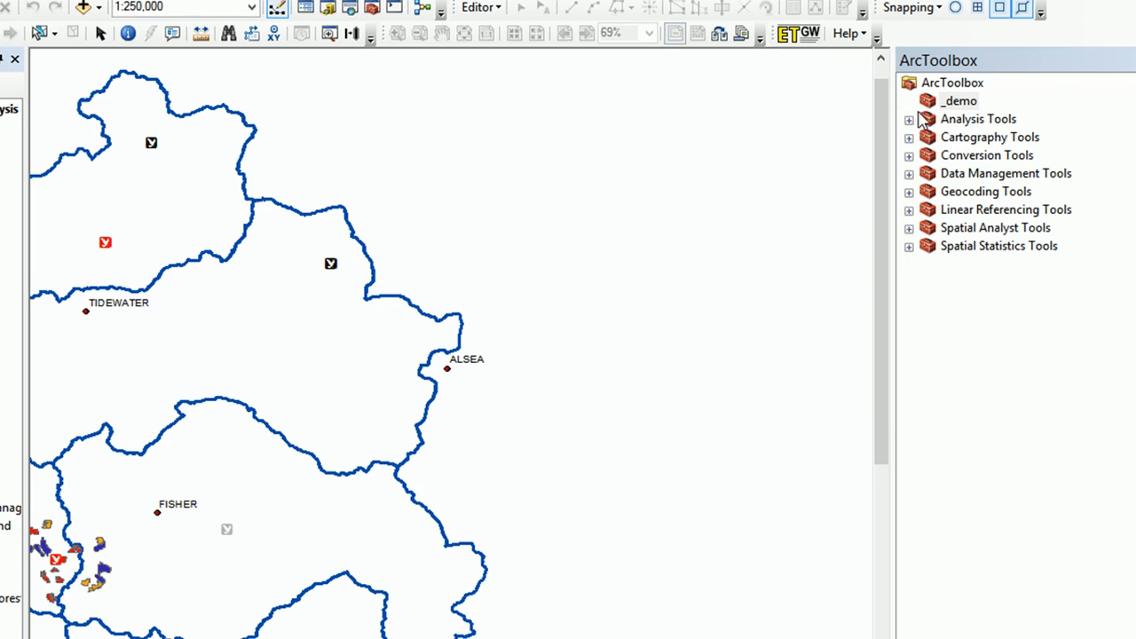
{"action": "mouse_move", "coordinate": [958, 106]}
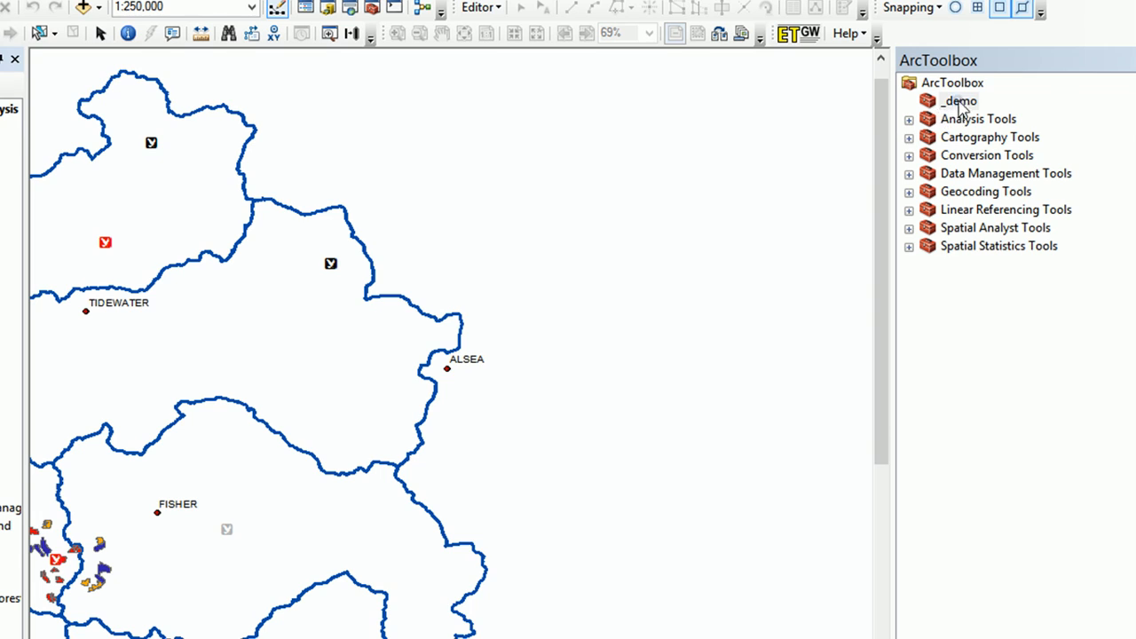
Bring up the _demo toolbox's actions to create a new model in it.
{"action": "right_click", "coordinate": [958, 101]}
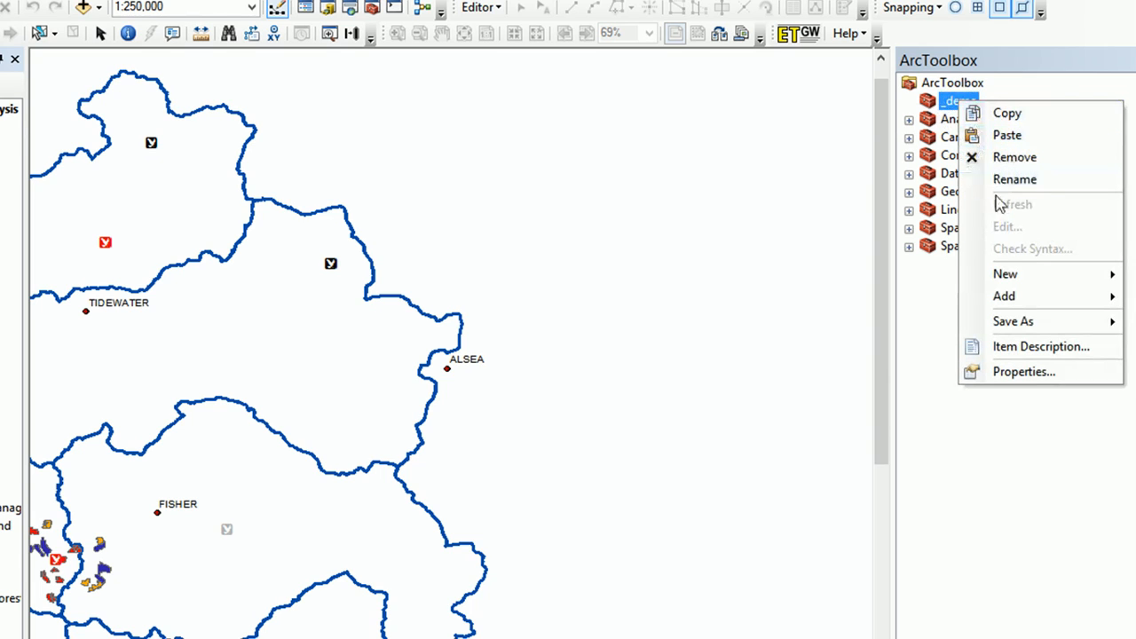
{"action": "mouse_move", "coordinate": [1051, 273]}
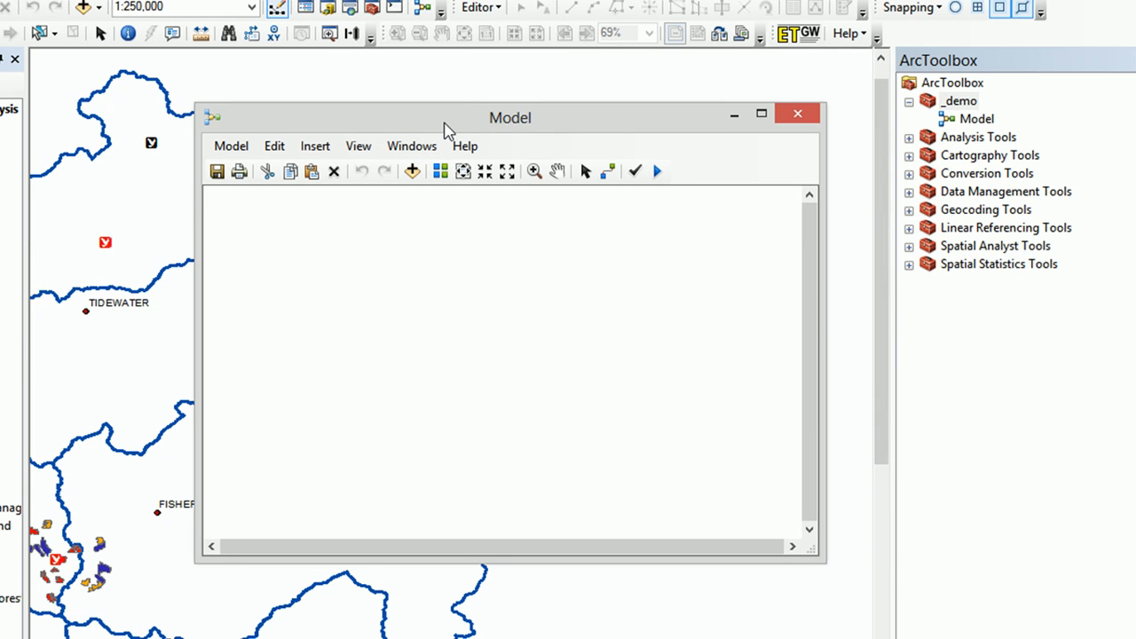
{"action": "mouse_move", "coordinate": [344, 131]}
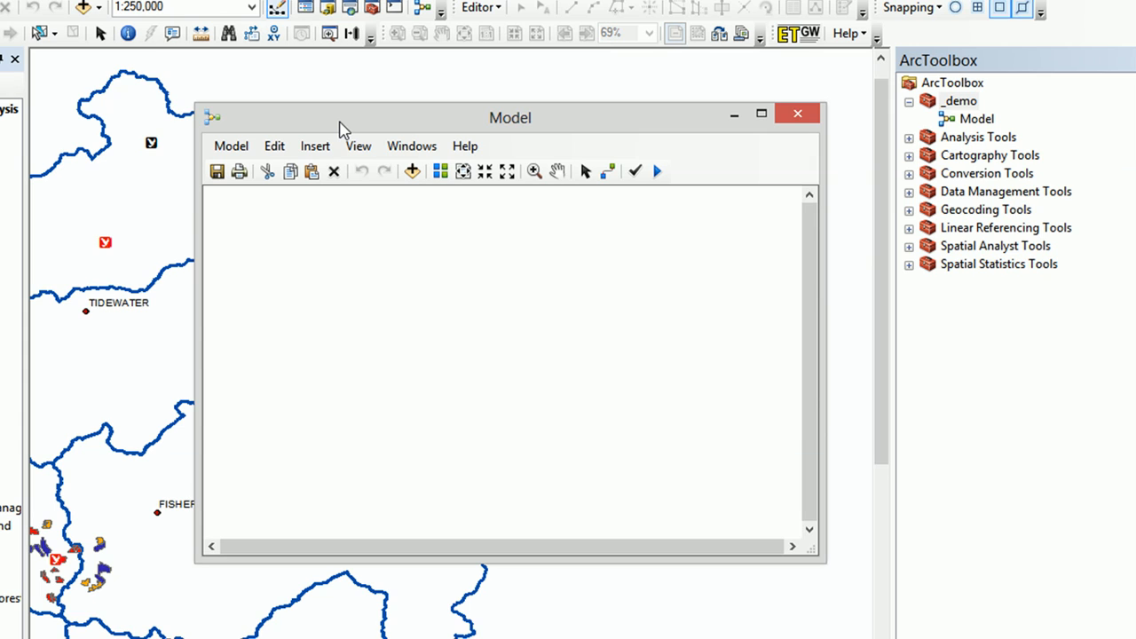
{"action": "mouse_move", "coordinate": [286, 133]}
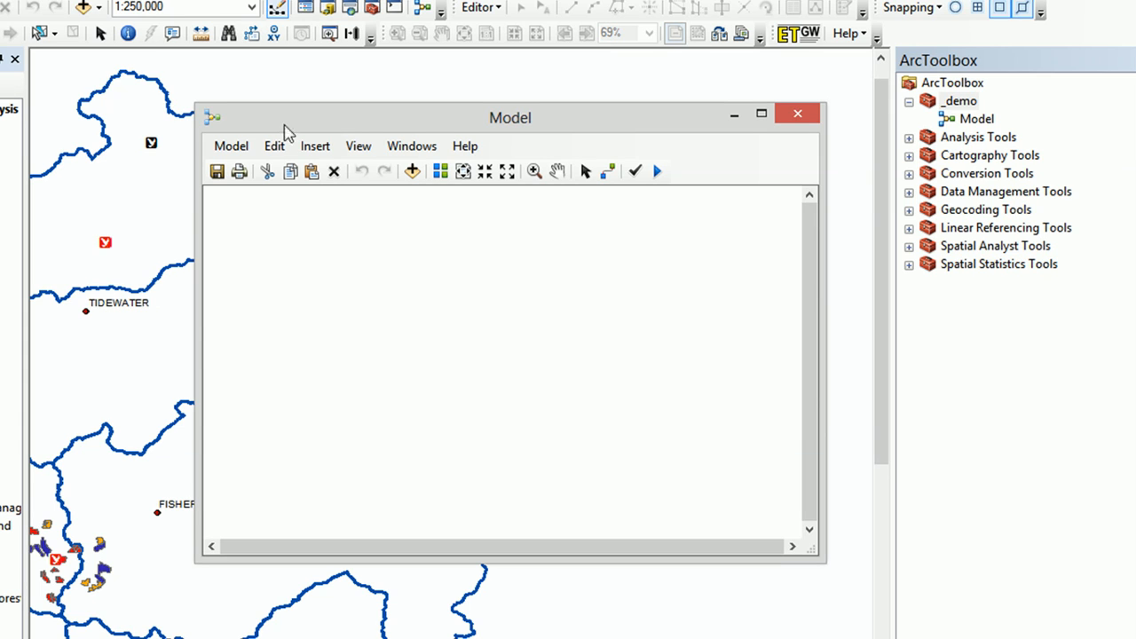
In Model Properties, enter BufferIntersect as the model name.
{"action": "left_click", "coordinate": [231, 146]}
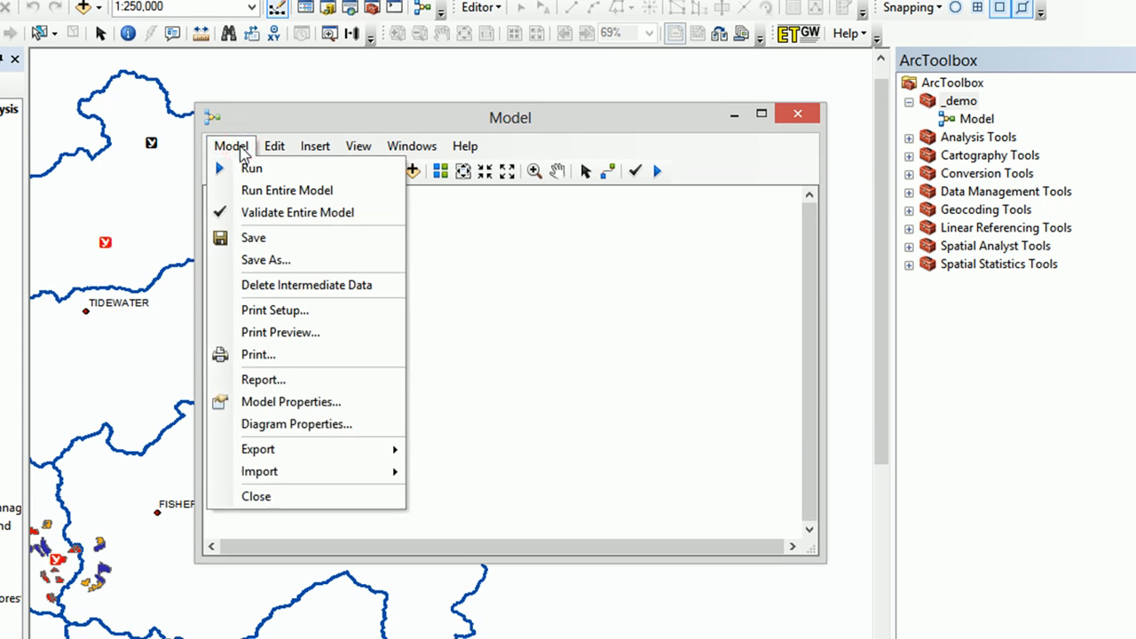
{"action": "mouse_move", "coordinate": [275, 310]}
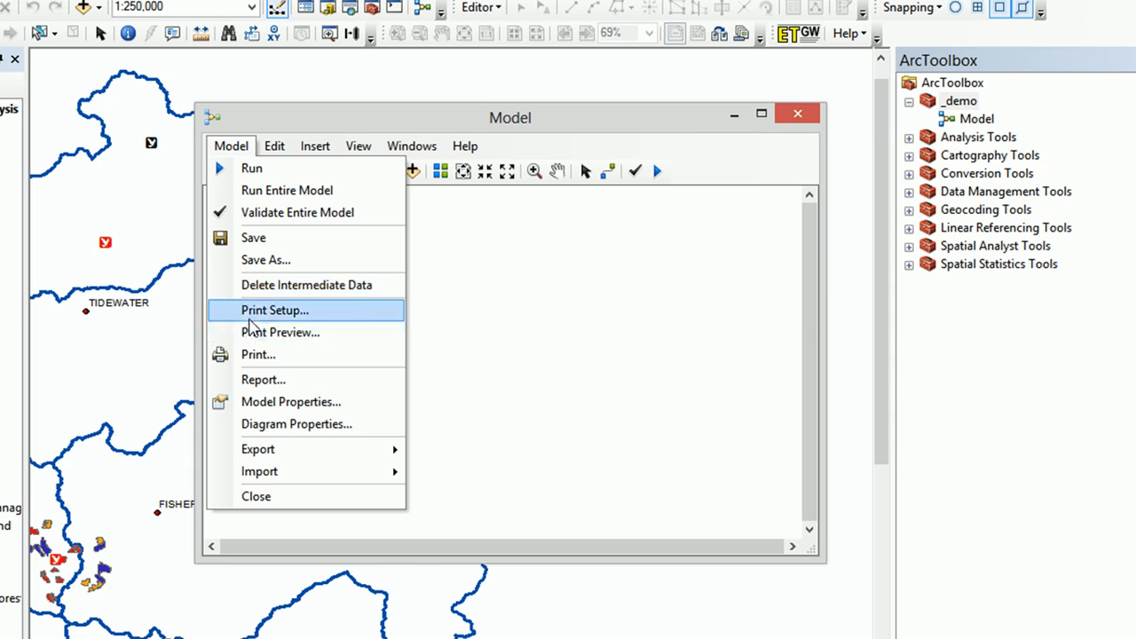
{"action": "mouse_move", "coordinate": [290, 401]}
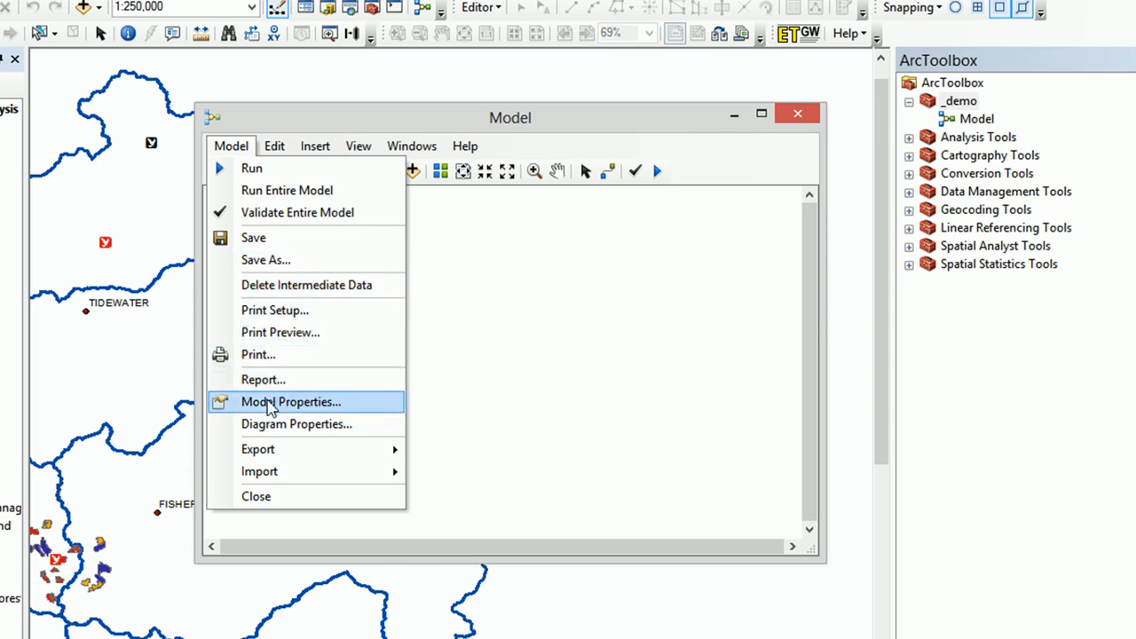
{"action": "mouse_move", "coordinate": [270, 408]}
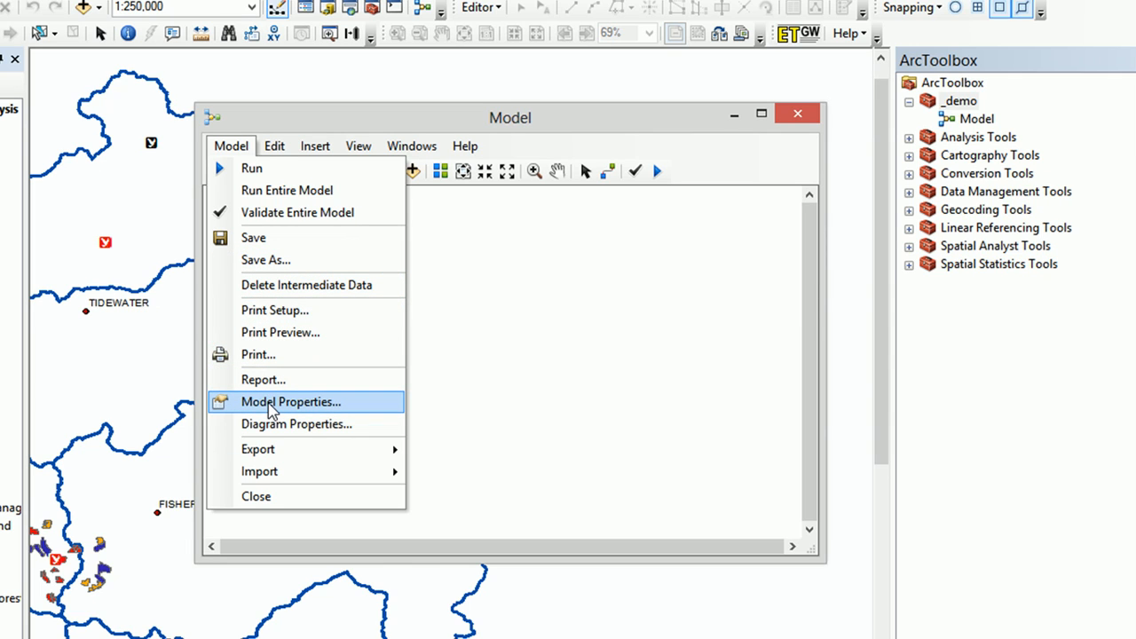
{"action": "left_click", "coordinate": [290, 402]}
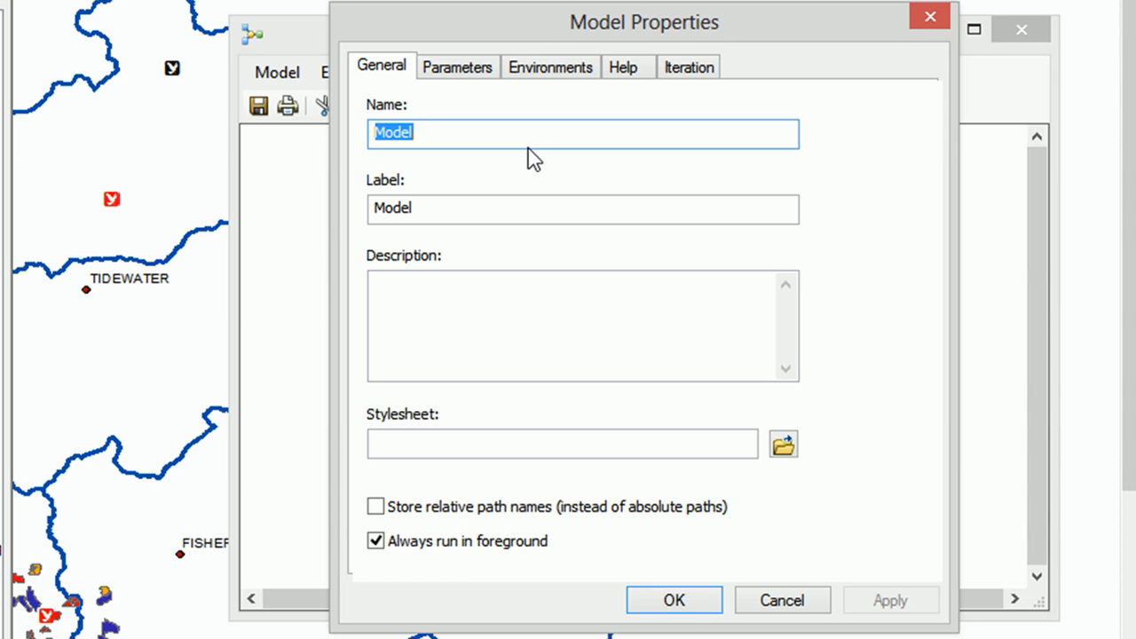
{"action": "type", "text": "Buff"}
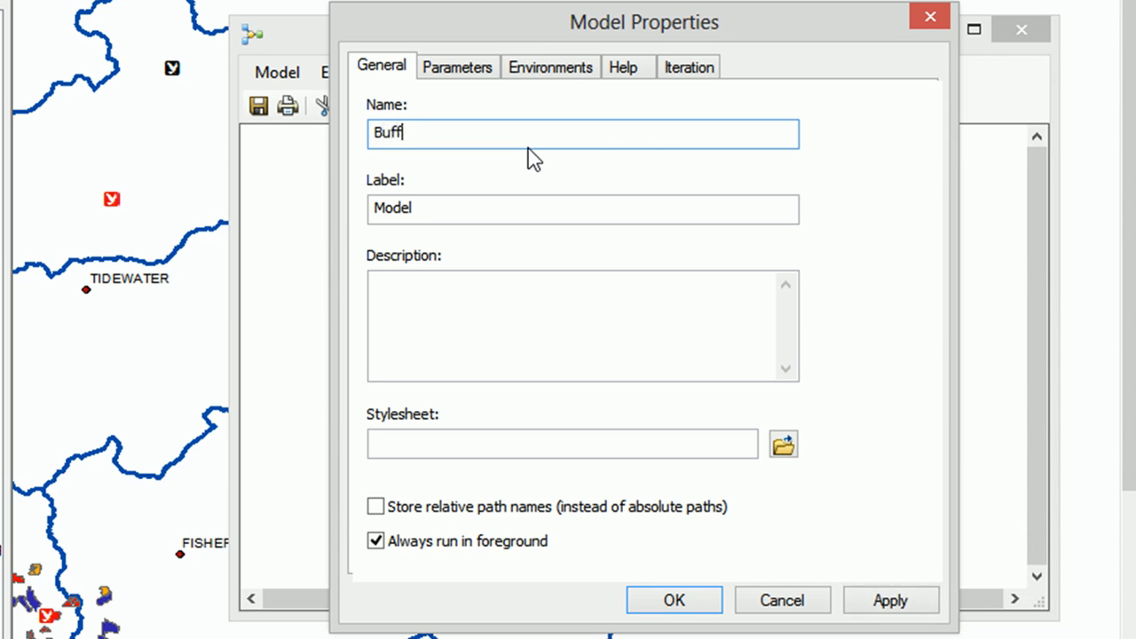
{"action": "type", "text": "erIntersecct"}
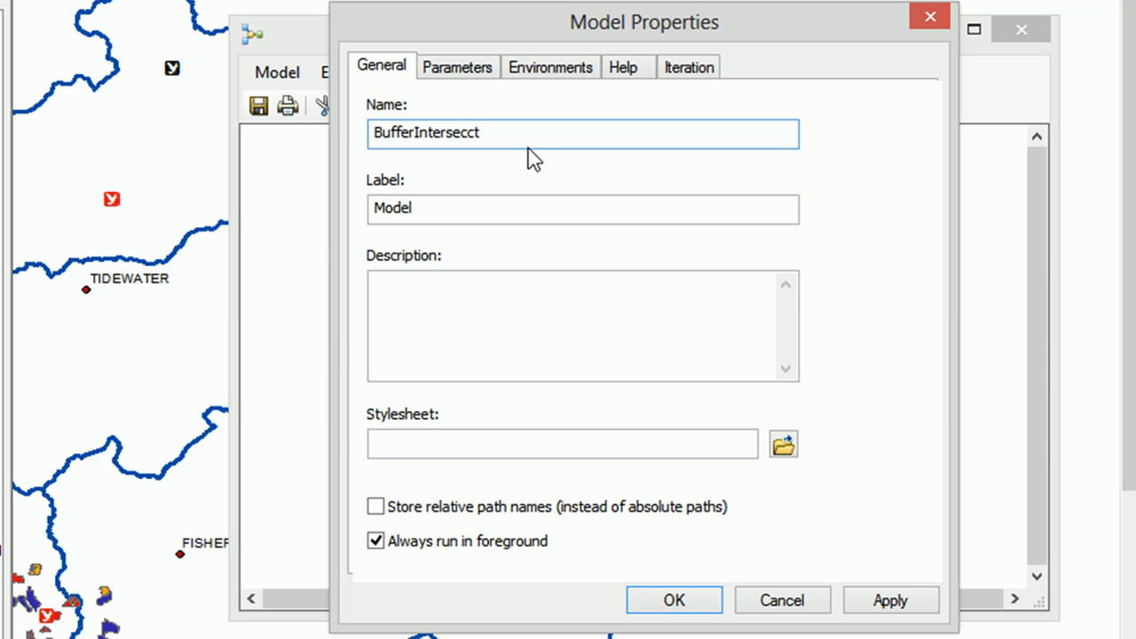
{"action": "key", "text": "Backspace"}
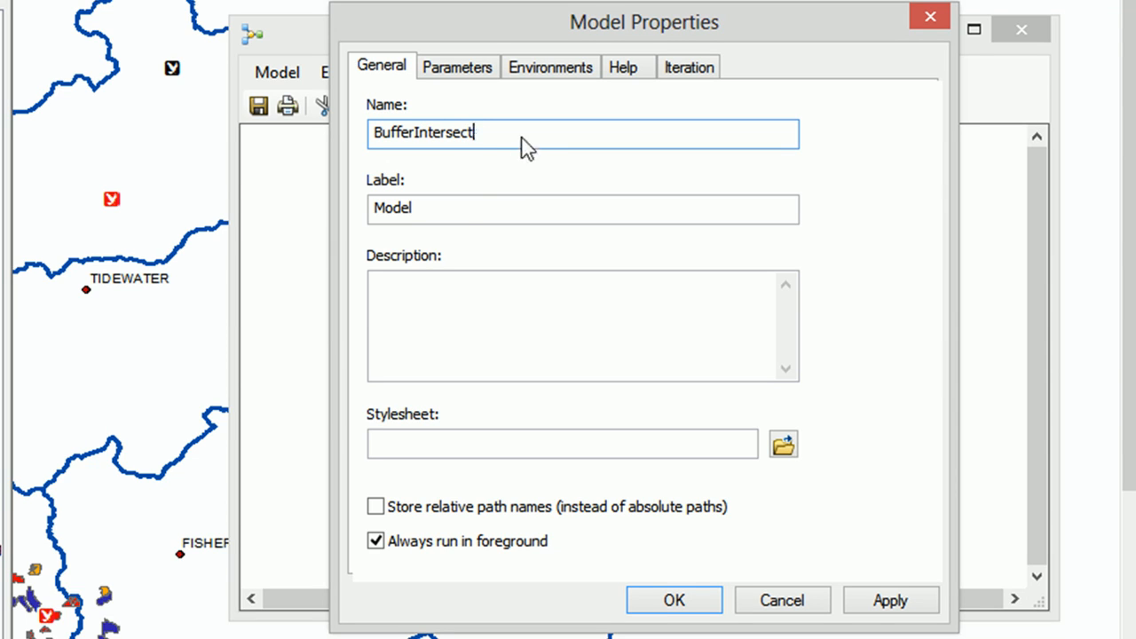
Replace the model's label with Buffer and Intersect Model.
{"action": "left_click", "coordinate": [582, 208]}
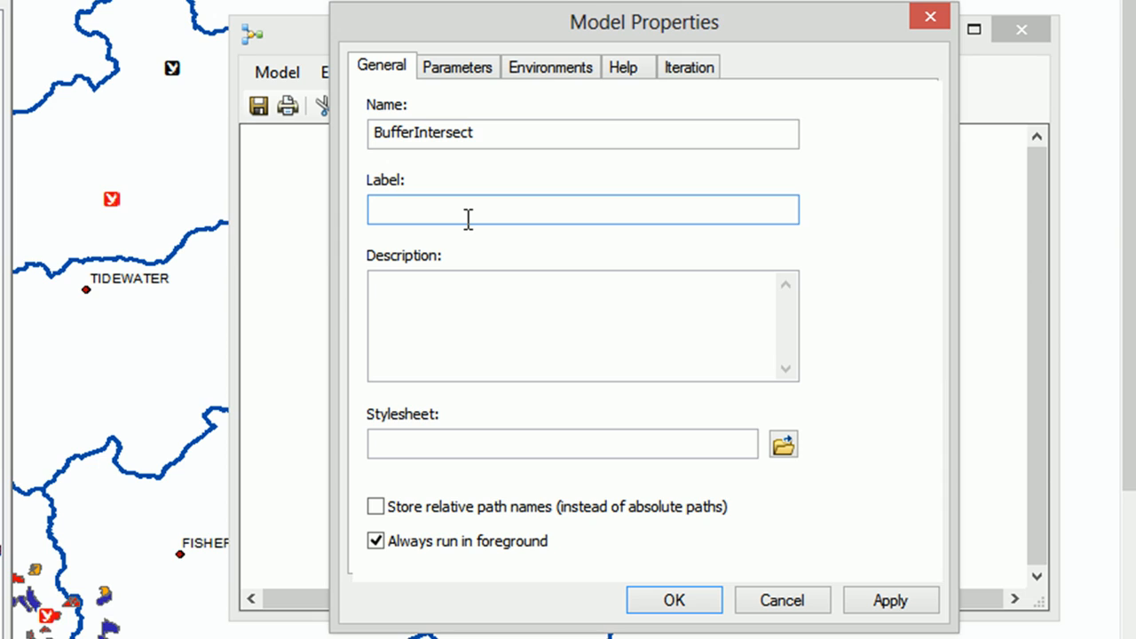
{"action": "type", "text": "Buffer"}
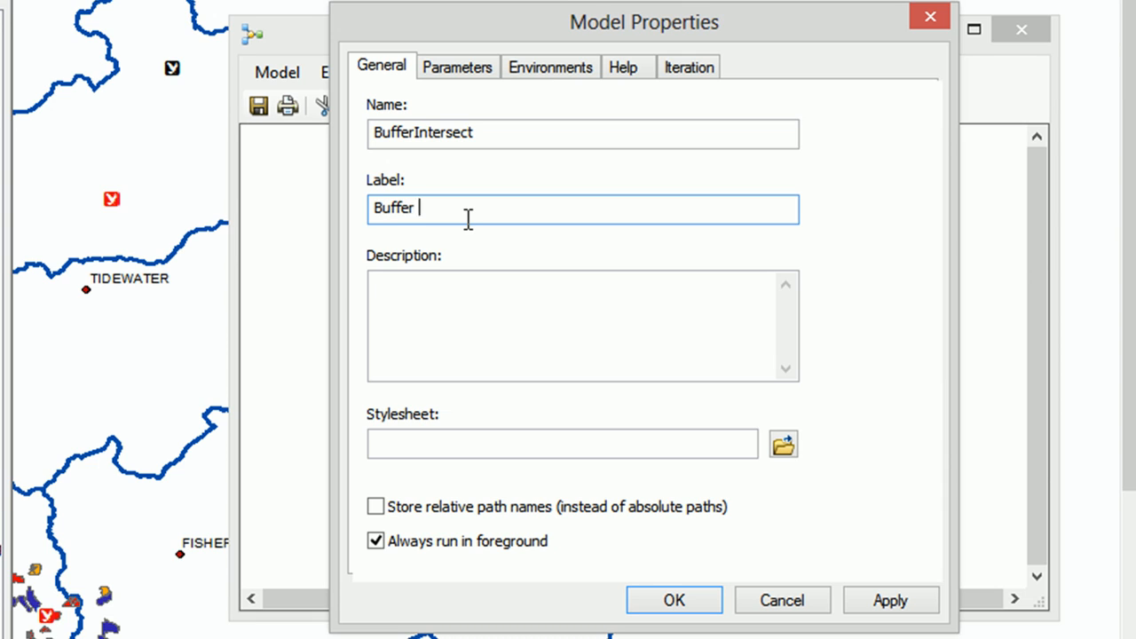
{"action": "type", "text": "and In"}
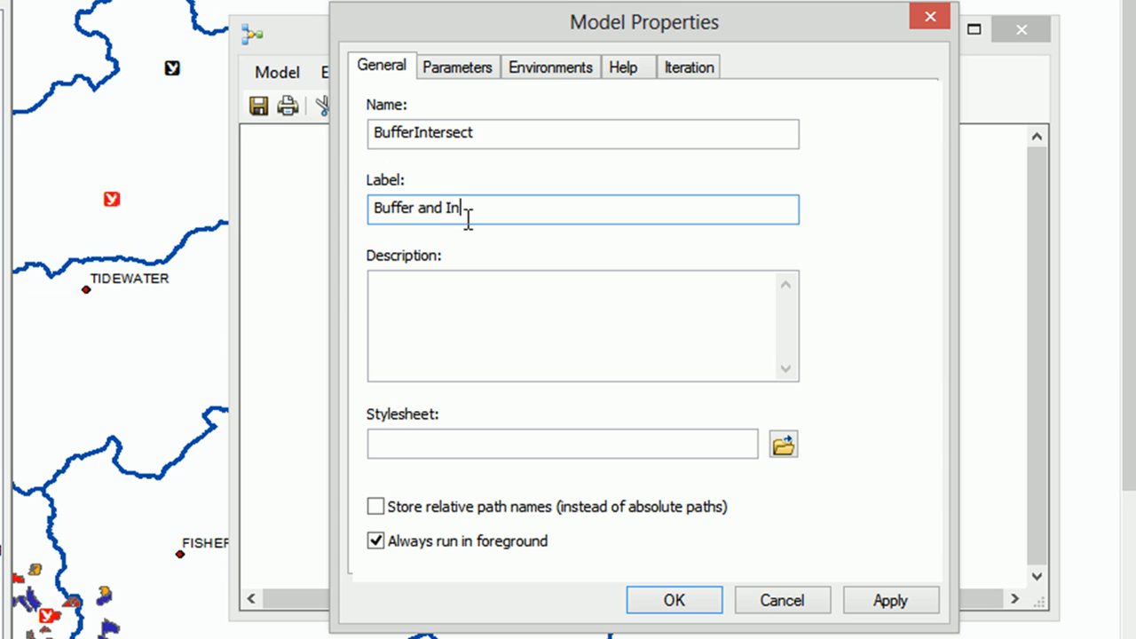
{"action": "type", "text": "tersect"}
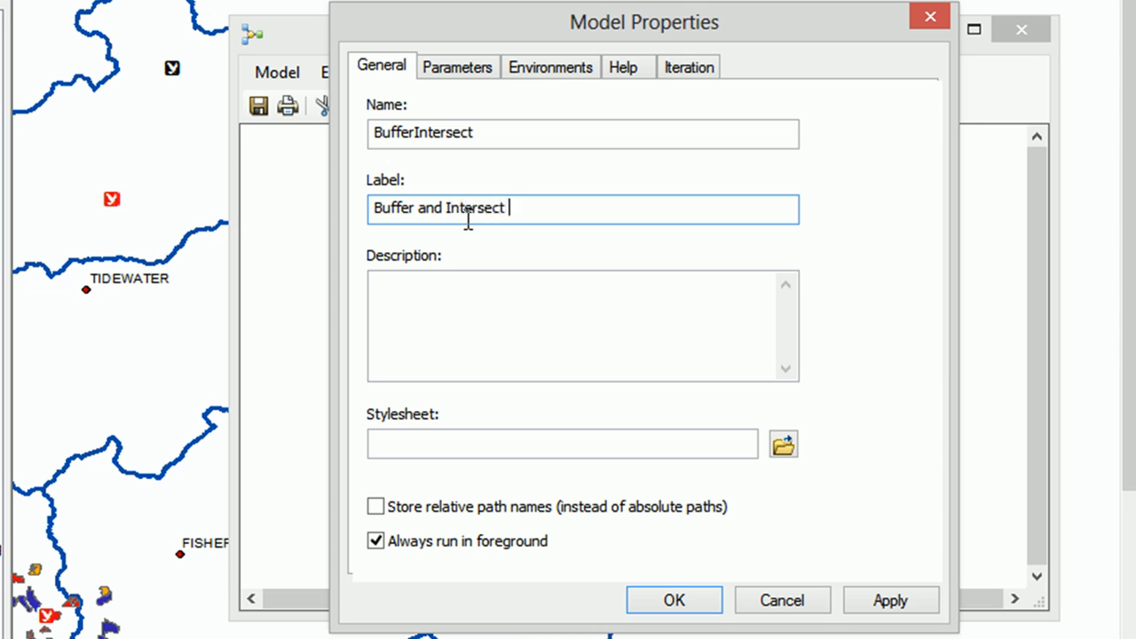
{"action": "type", "text": "Modde"}
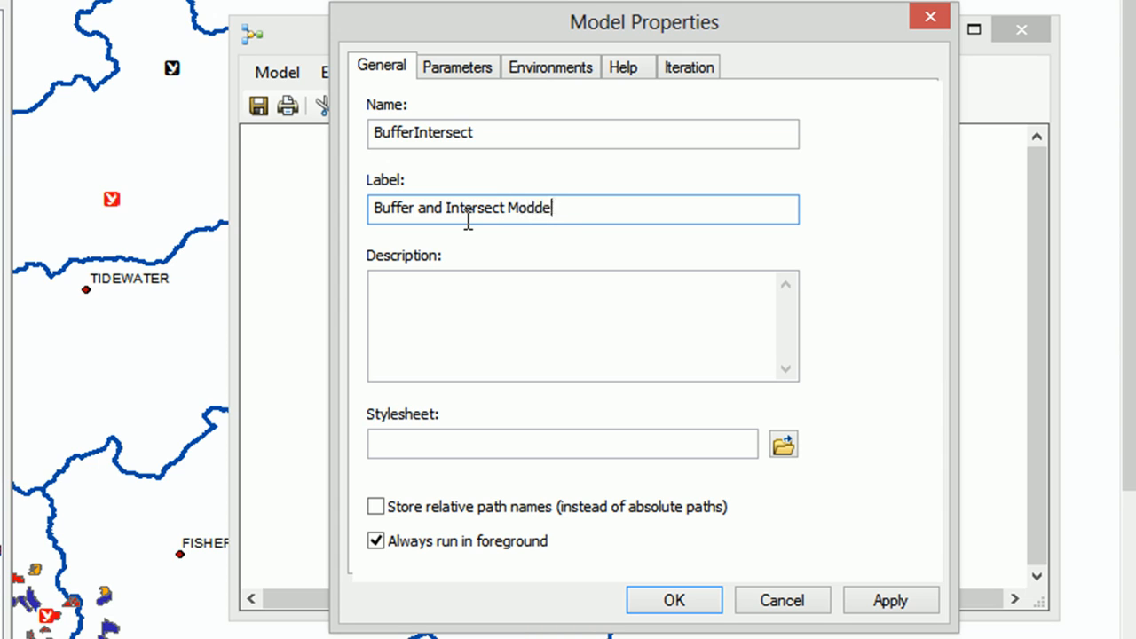
{"action": "key", "text": "BackSpace"}
{"action": "type", "text": "l"}
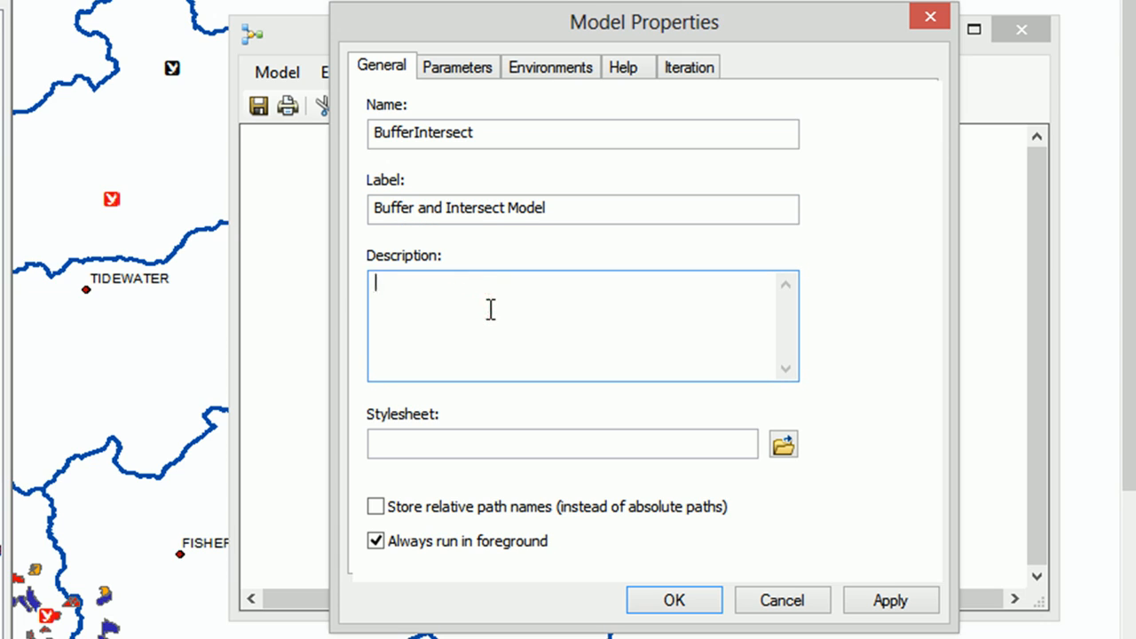
Describe the model as creating buffers and intersects to get acres of features, store relative path names, and apply.
{"action": "type", "text": "Create"}
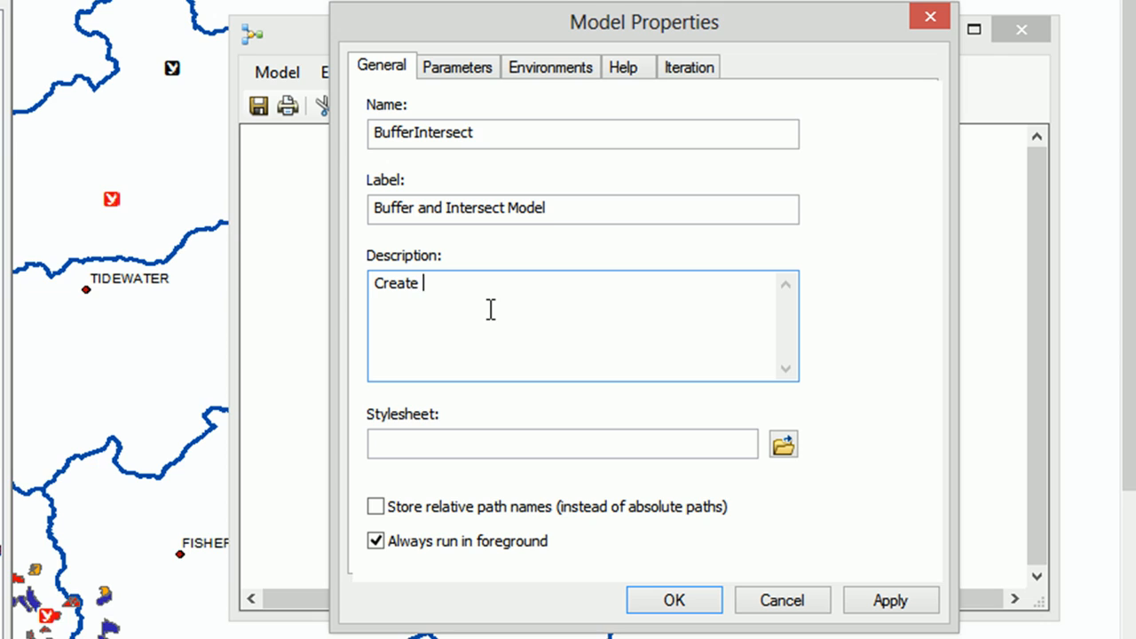
{"action": "type", "text": "b"}
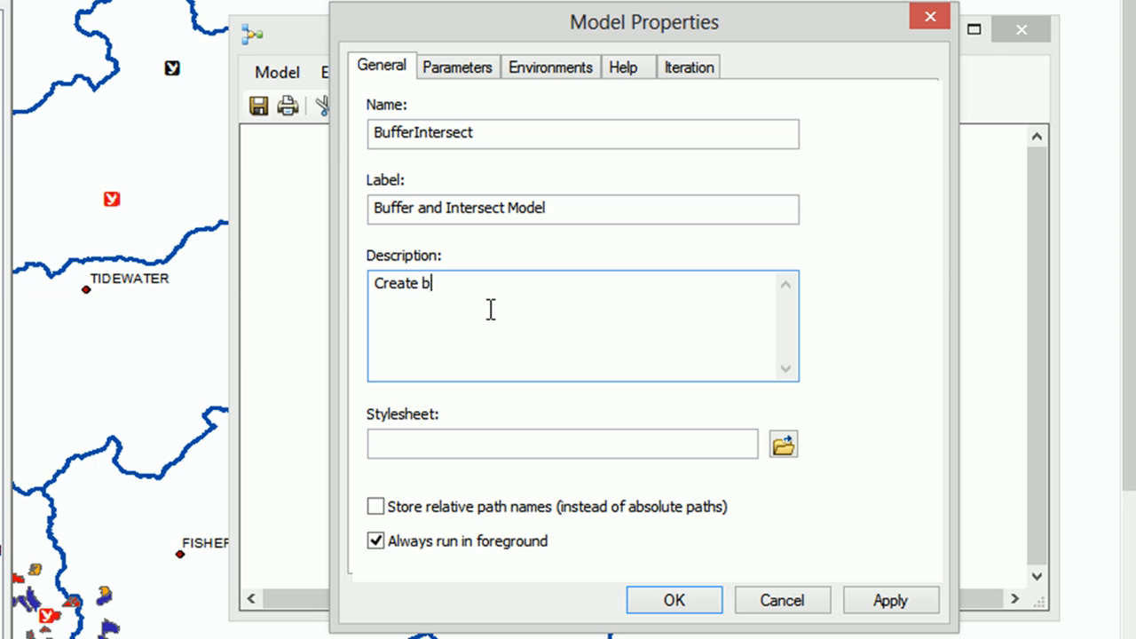
{"action": "type", "text": "uffers and then inters"}
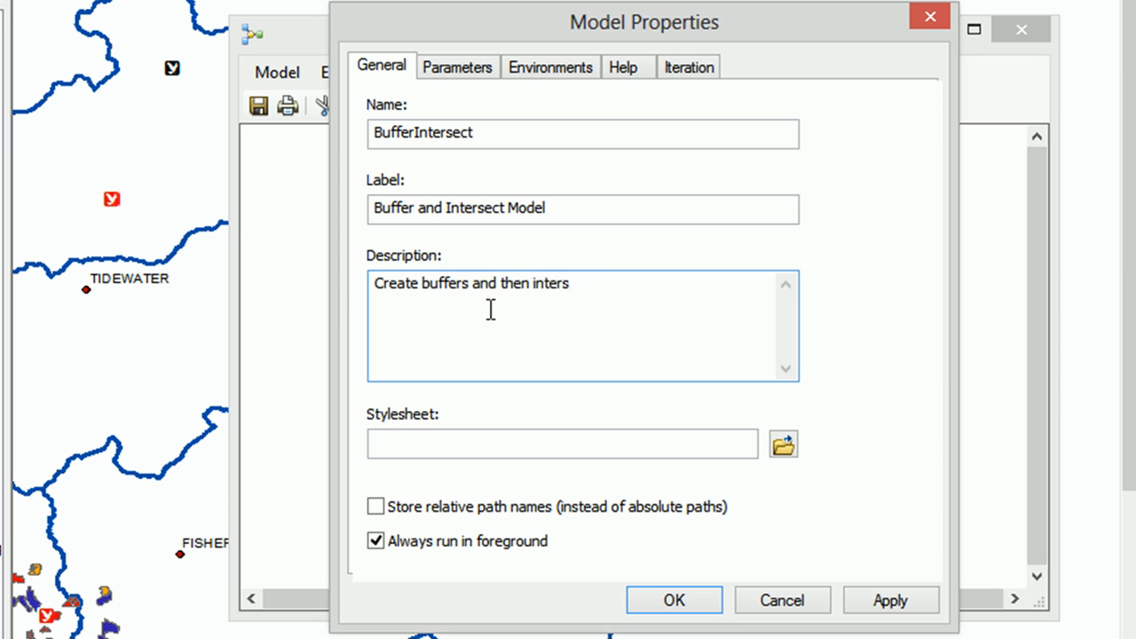
{"action": "type", "text": "ects"}
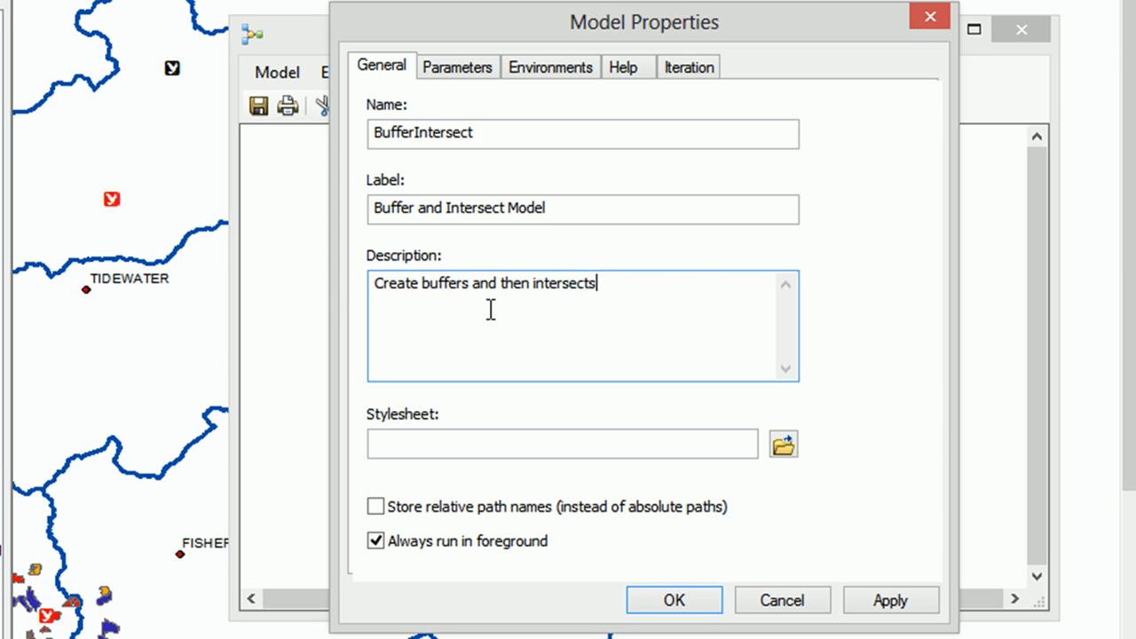
{"action": "type", "text": "to get acres of features"}
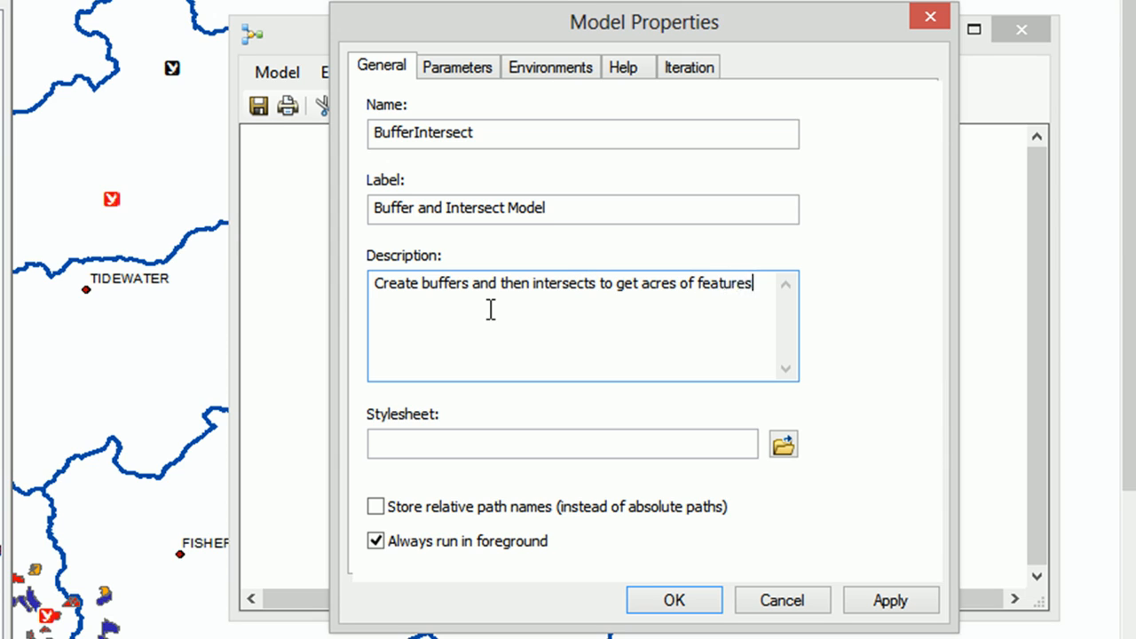
{"action": "mouse_move", "coordinate": [569, 349]}
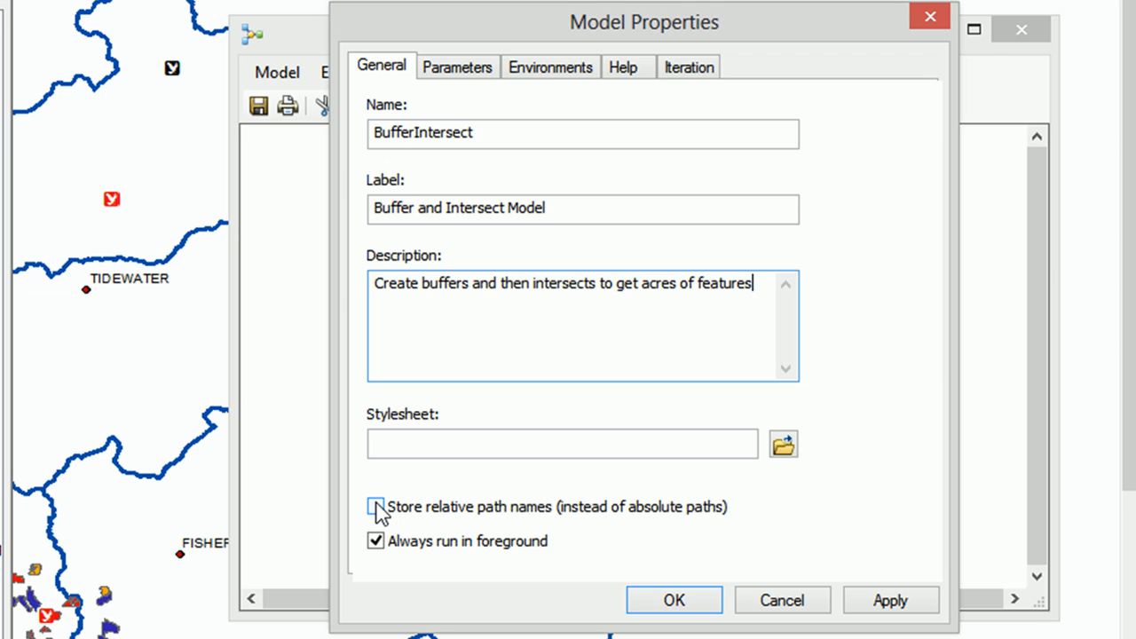
{"action": "type", "text": "."}
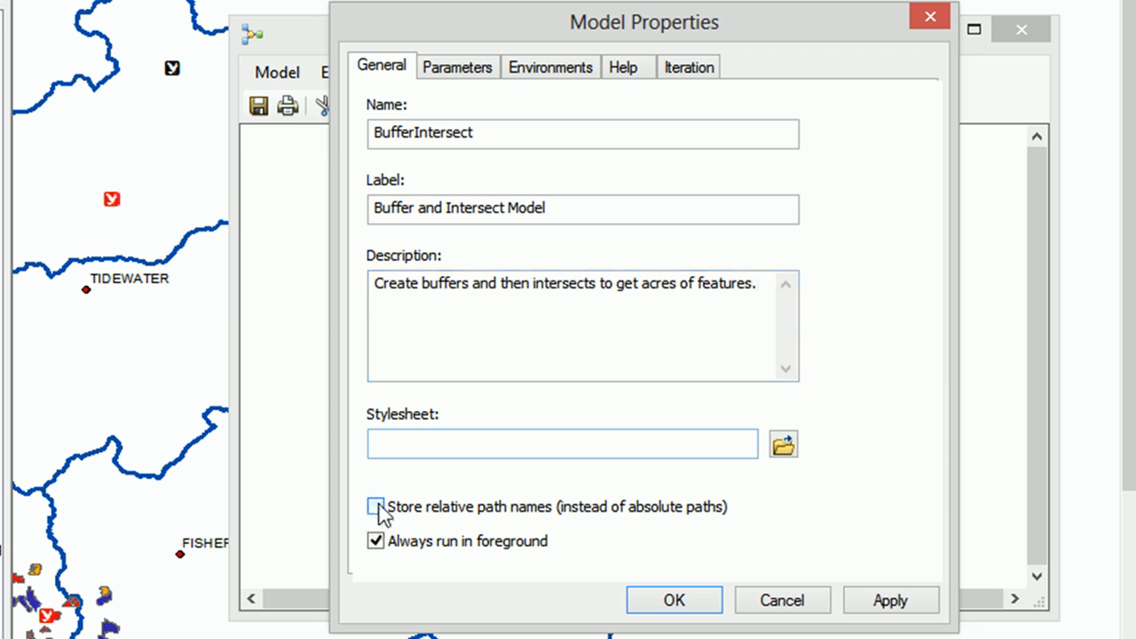
{"action": "left_click", "coordinate": [375, 506]}
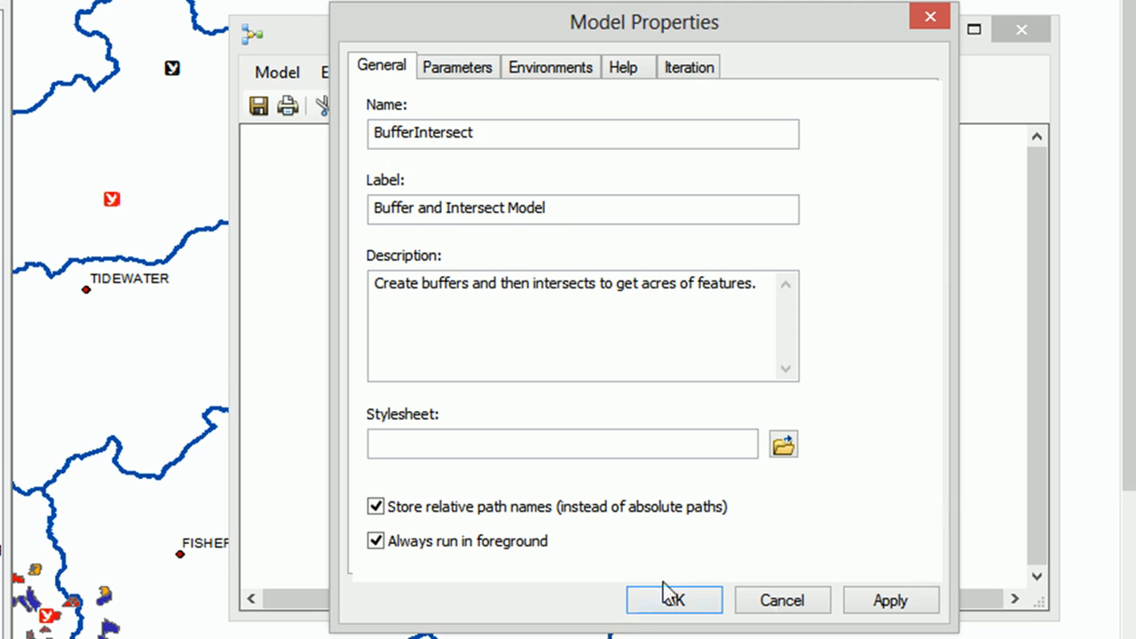
{"action": "left_click", "coordinate": [674, 600]}
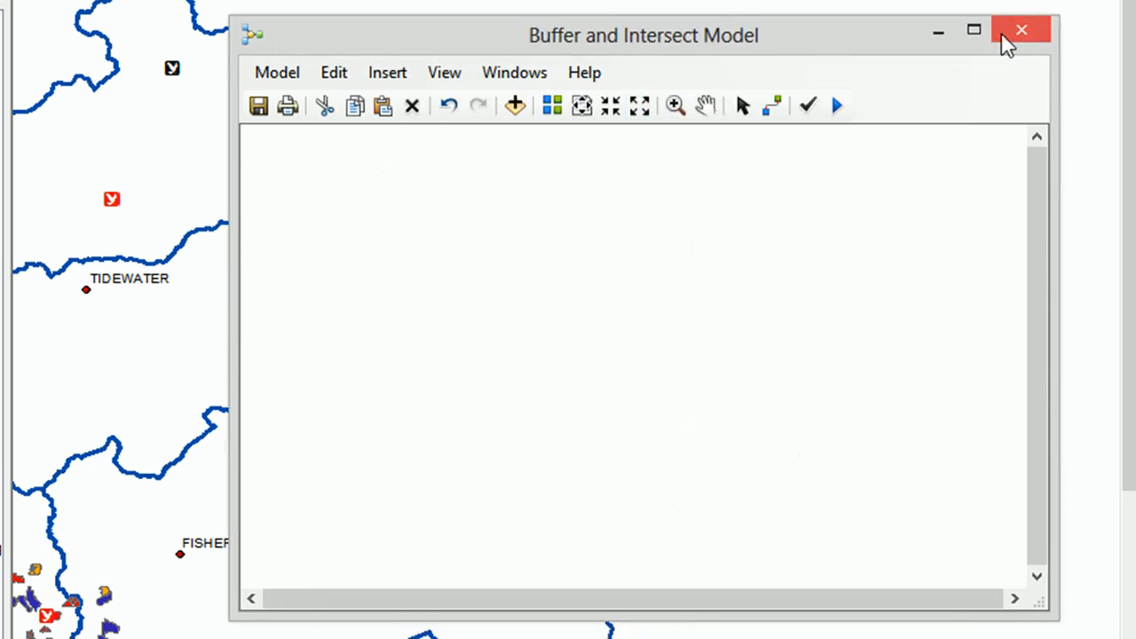
Close the Buffer and Intersect Model, saving its changes.
{"action": "left_click", "coordinate": [276, 72]}
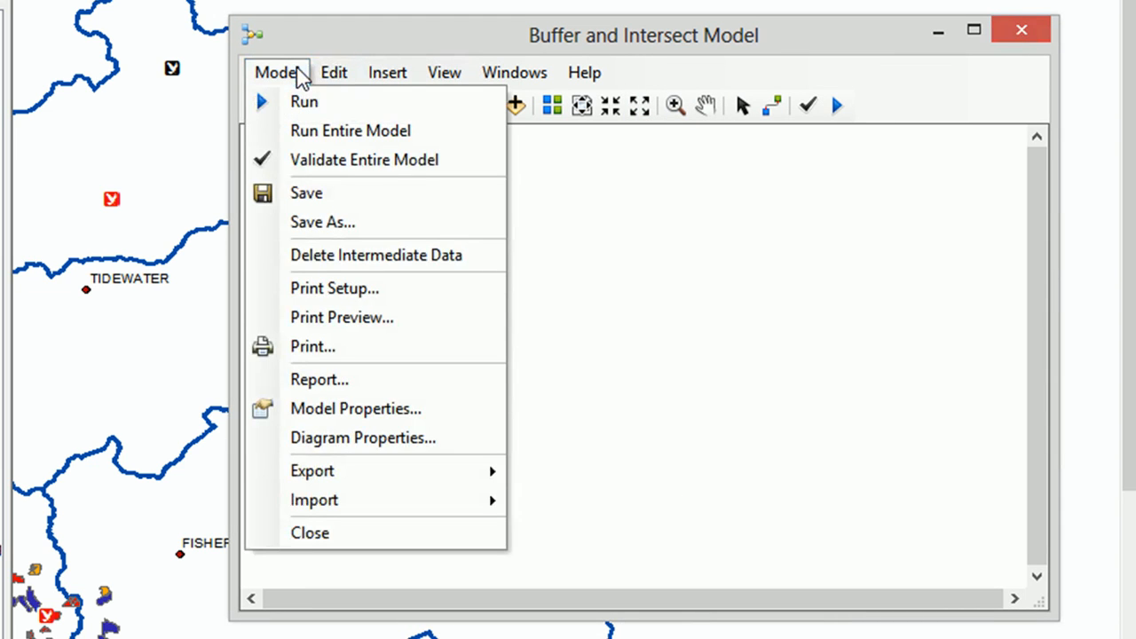
{"action": "mouse_move", "coordinate": [309, 533]}
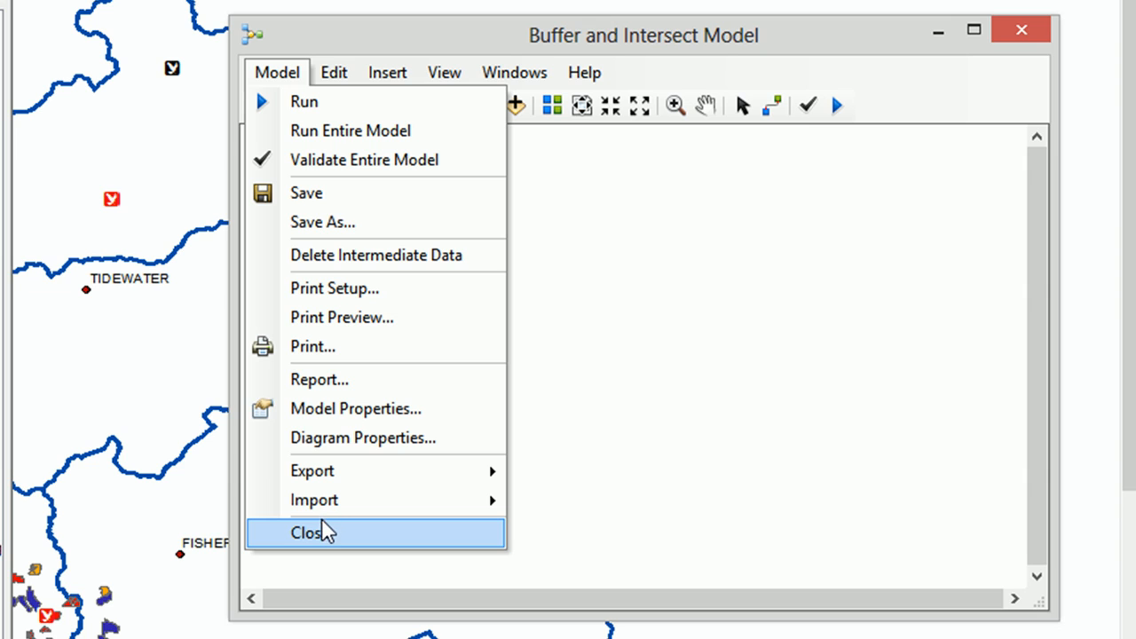
{"action": "left_click", "coordinate": [311, 533]}
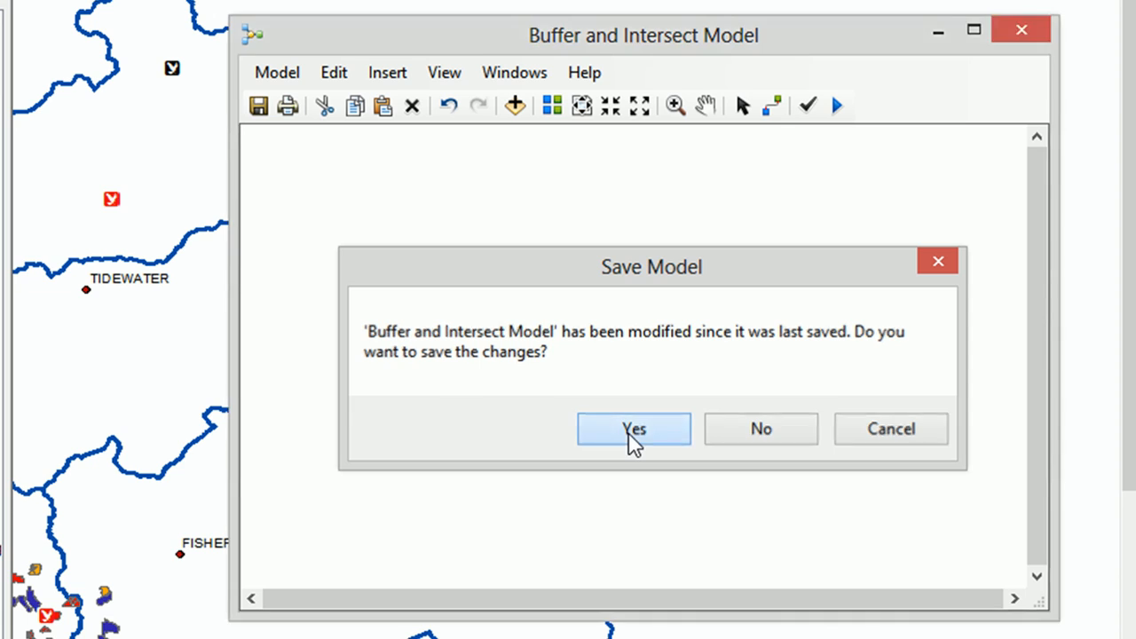
{"action": "left_click", "coordinate": [633, 429]}
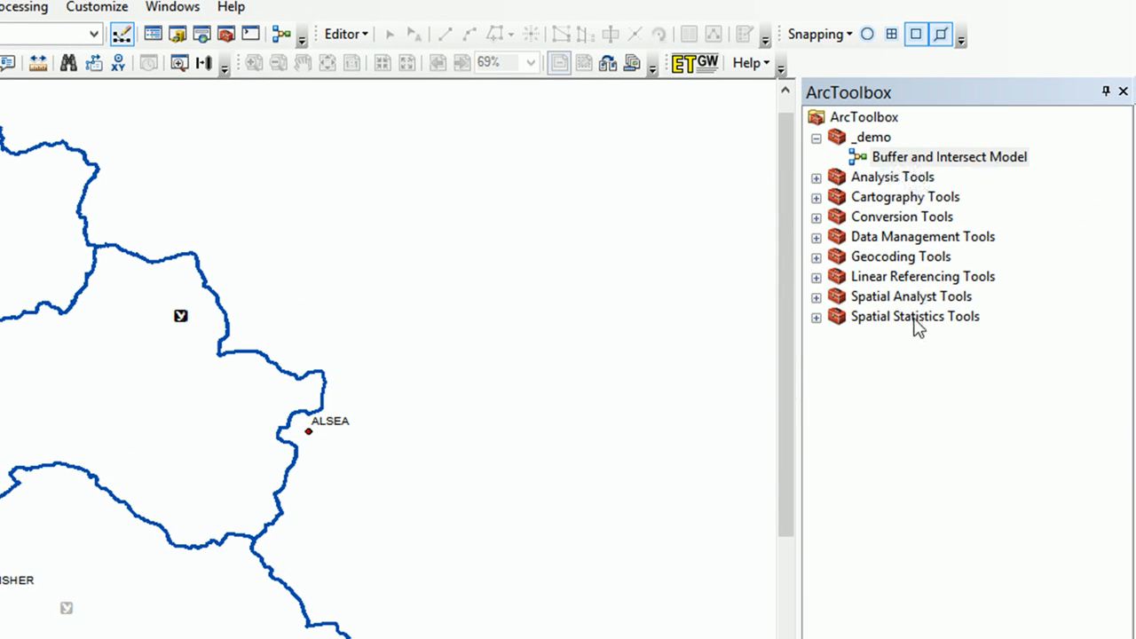
{"action": "mouse_move", "coordinate": [900, 369]}
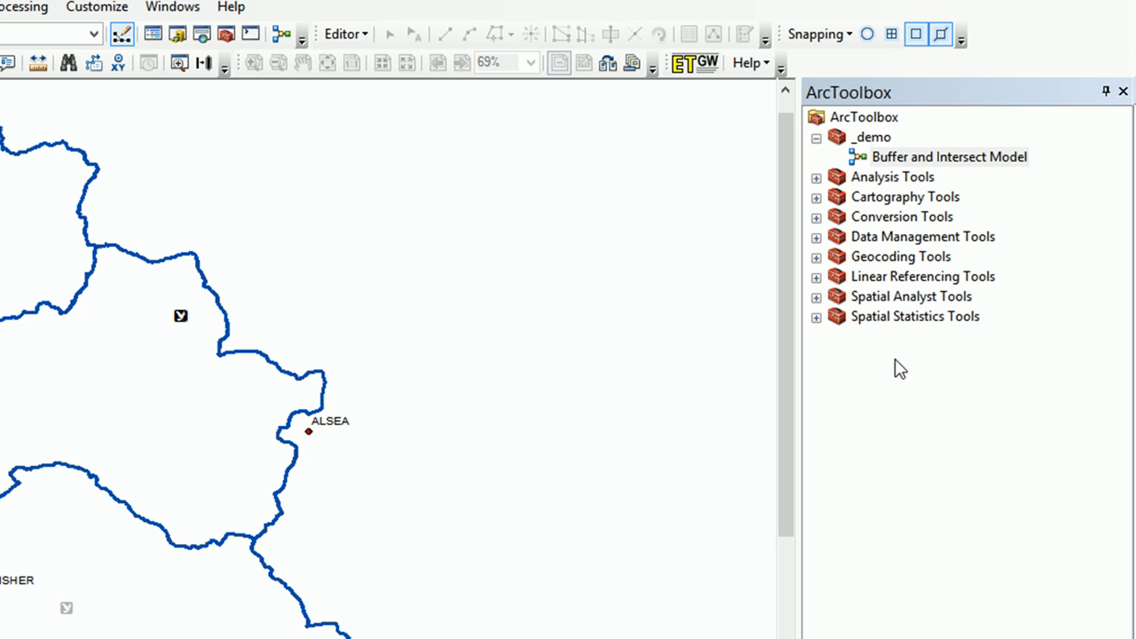
{"action": "mouse_move", "coordinate": [816, 145]}
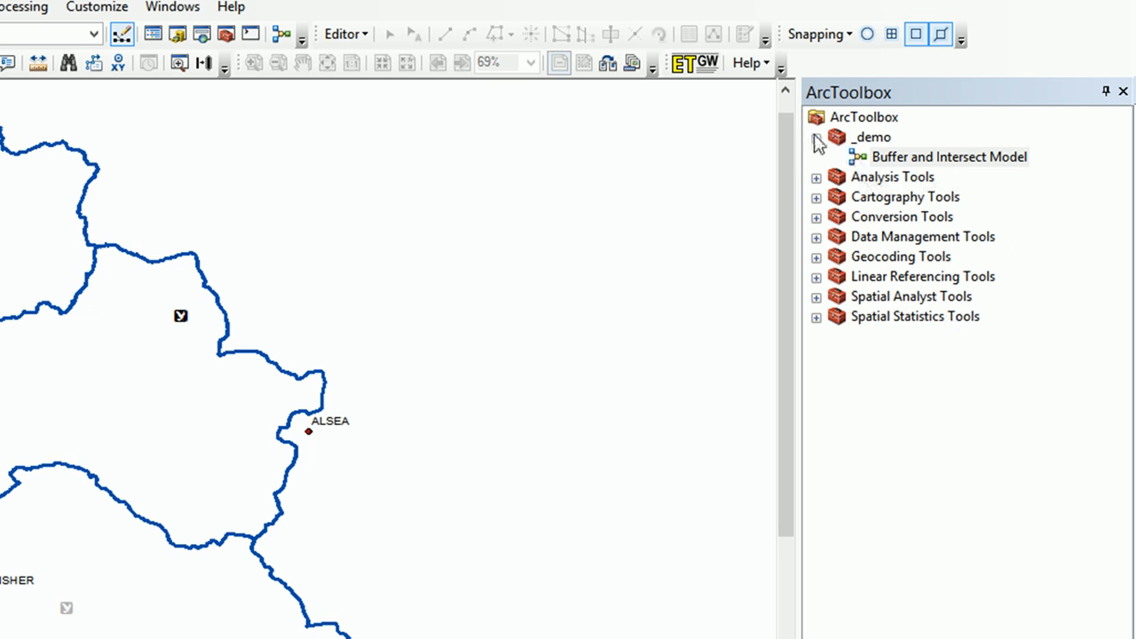
Select the _demo toolbox to check the saved model is listed under it.
{"action": "left_click", "coordinate": [870, 136]}
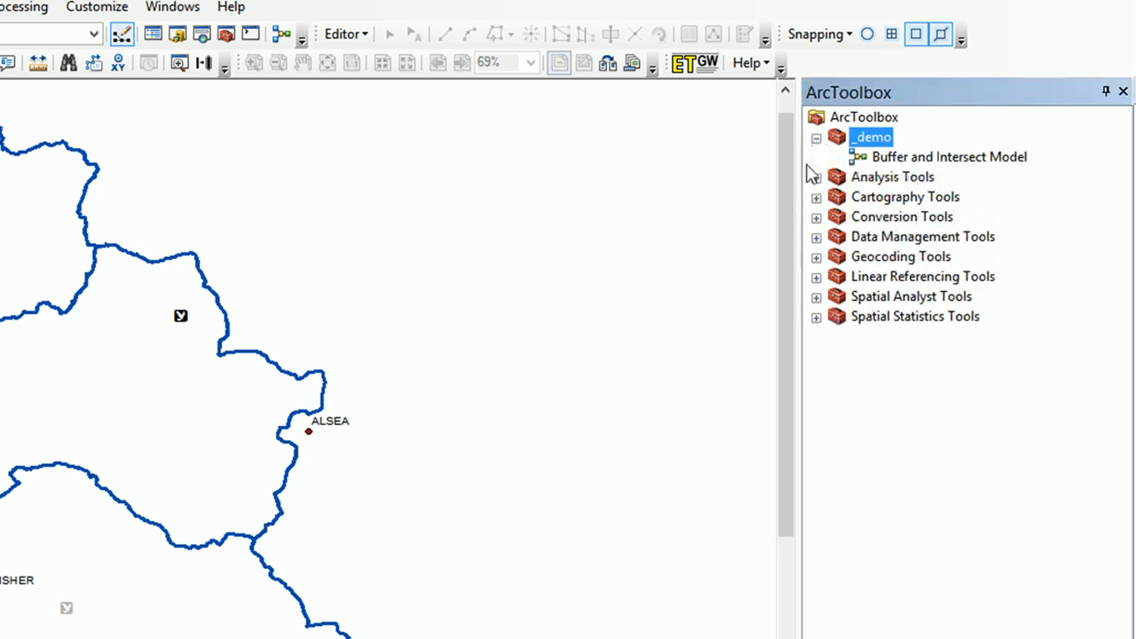
{"action": "mouse_move", "coordinate": [883, 176]}
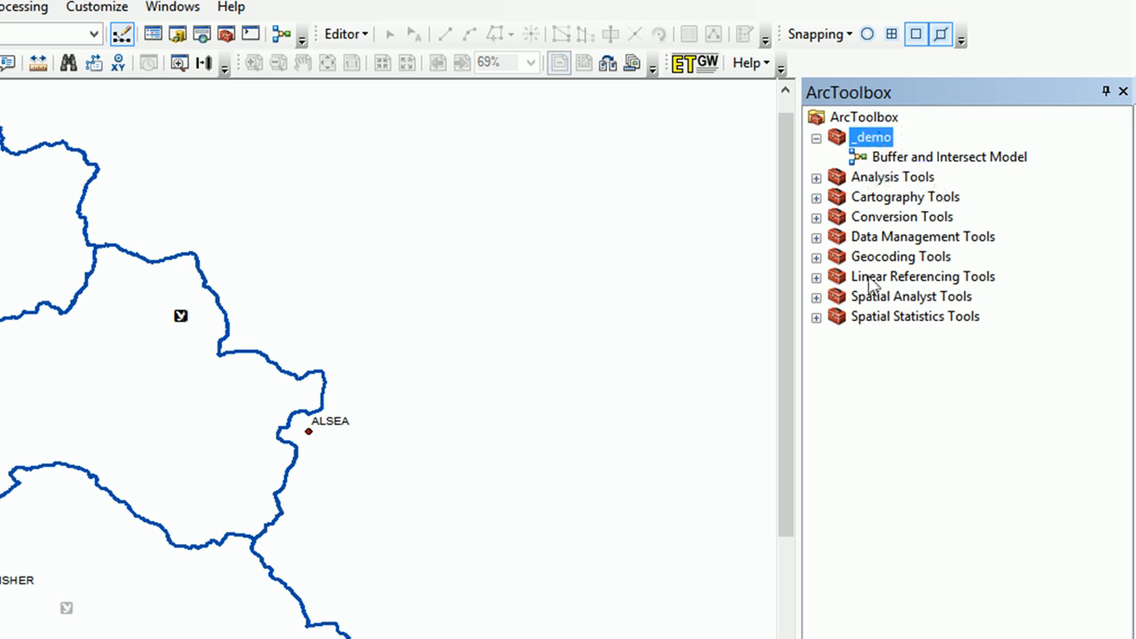
{"action": "mouse_move", "coordinate": [892, 368]}
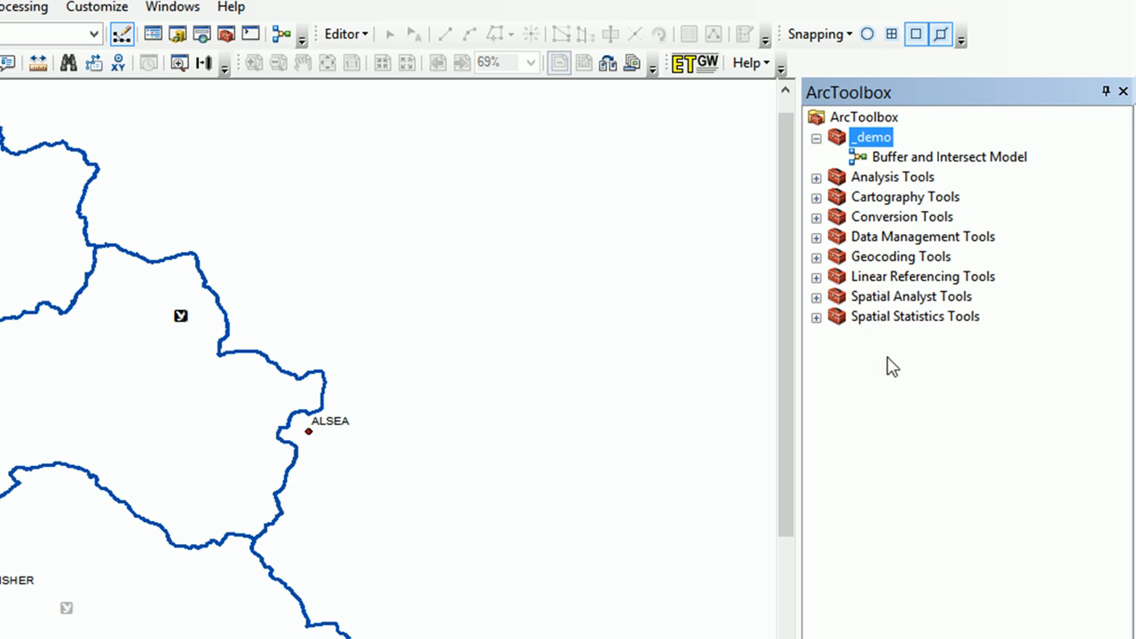
{"action": "mouse_move", "coordinate": [919, 373]}
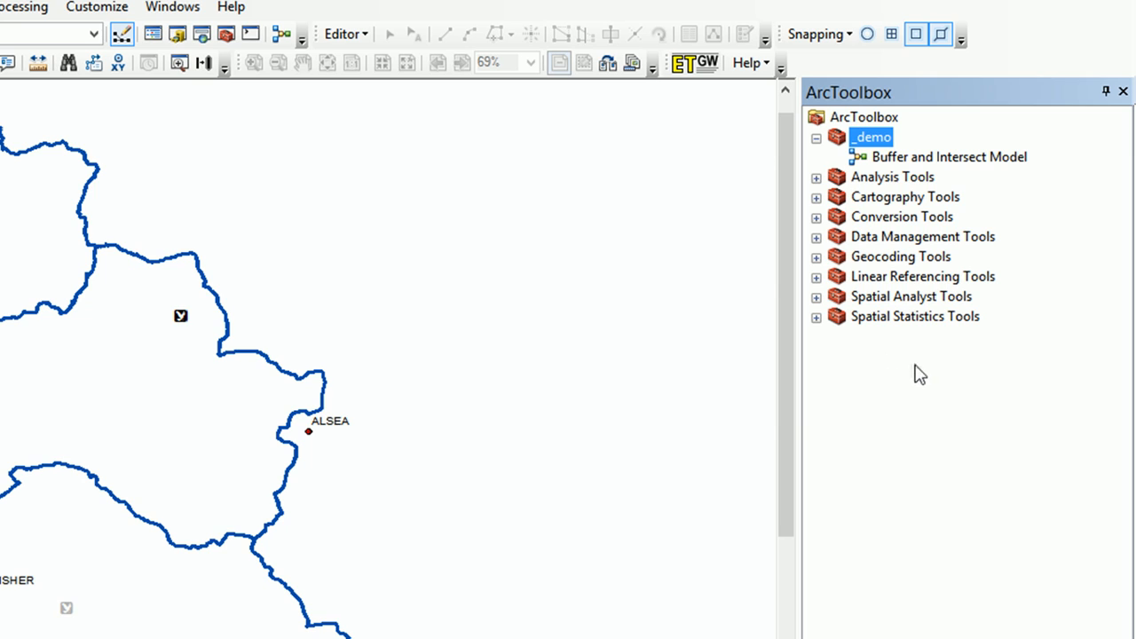
{"action": "mouse_move", "coordinate": [926, 381]}
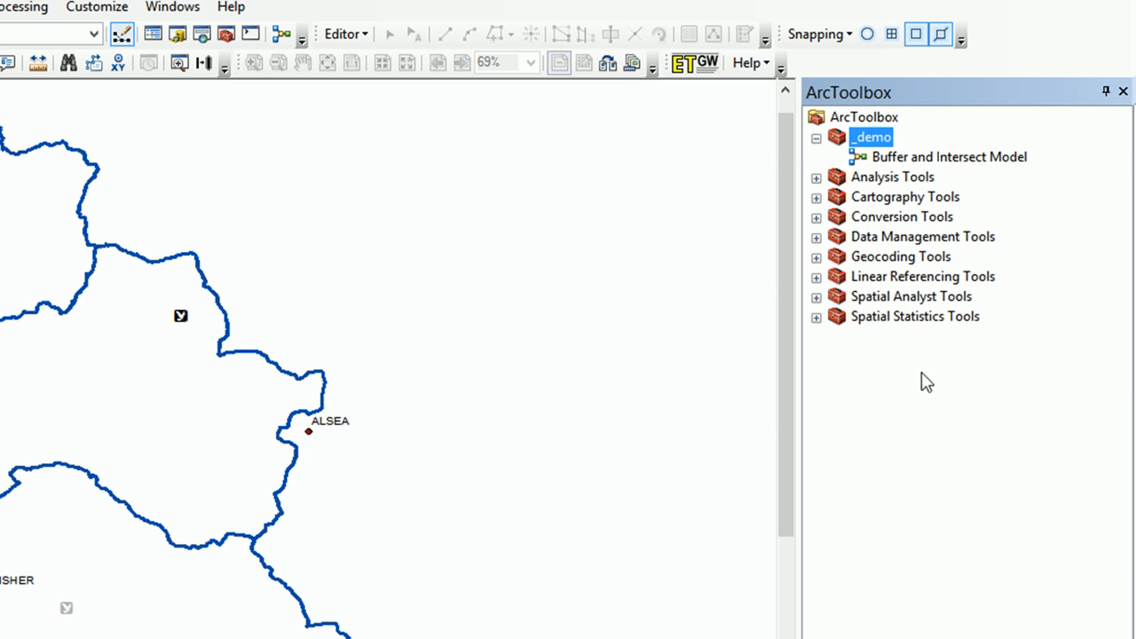
Save the current ArcToolbox settings, including the _demo toolbox, as the default.
{"action": "right_click", "coordinate": [926, 381]}
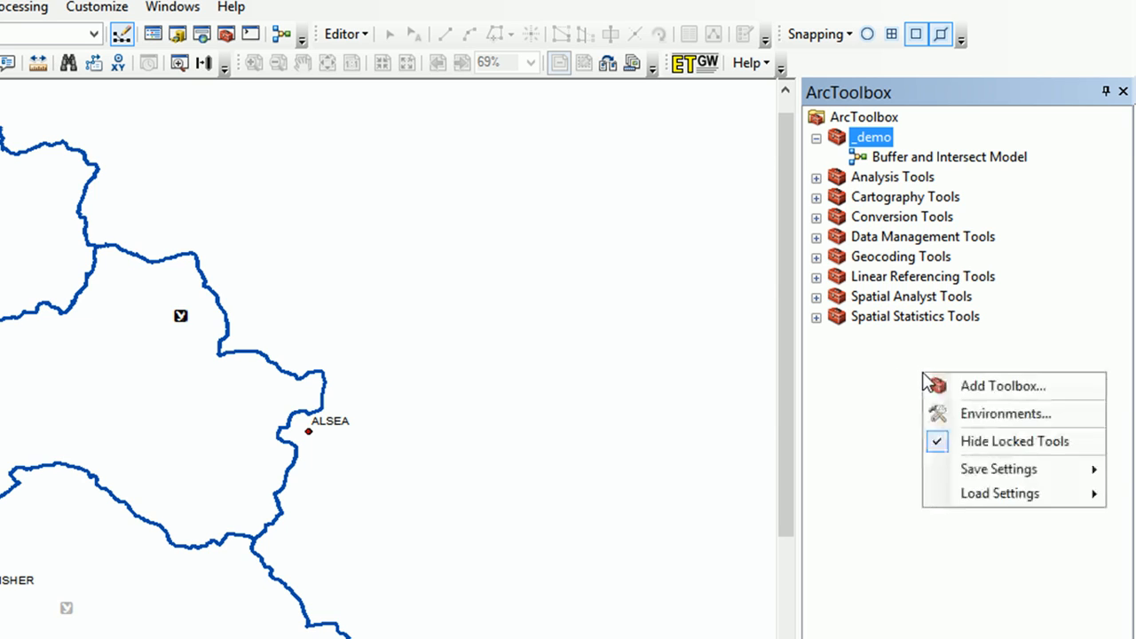
{"action": "mouse_move", "coordinate": [1002, 385]}
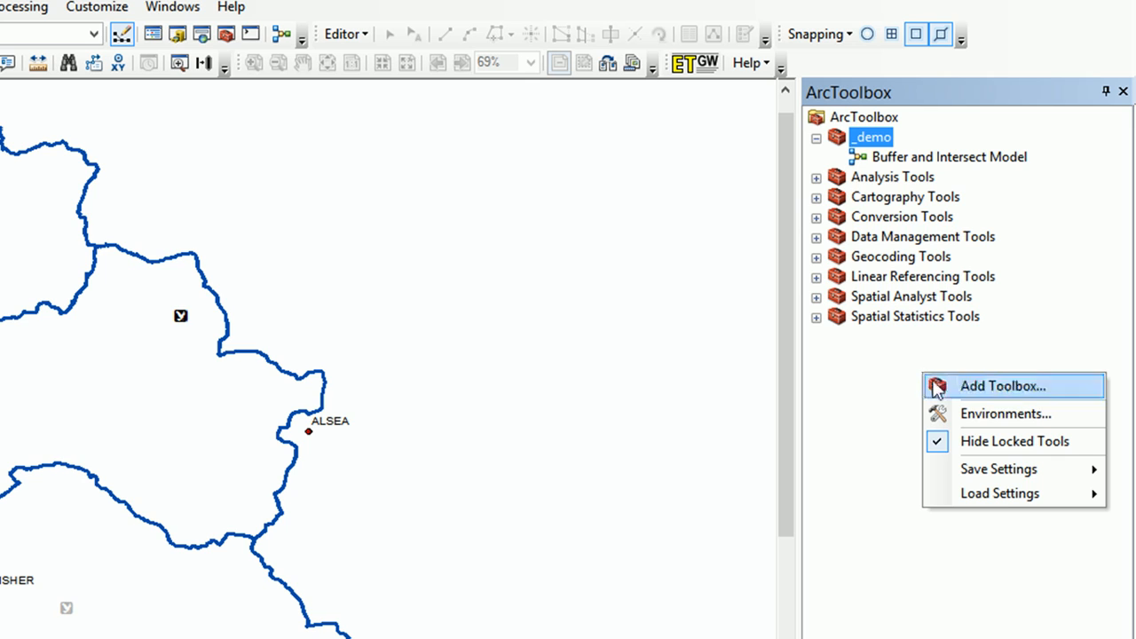
{"action": "mouse_move", "coordinate": [999, 468]}
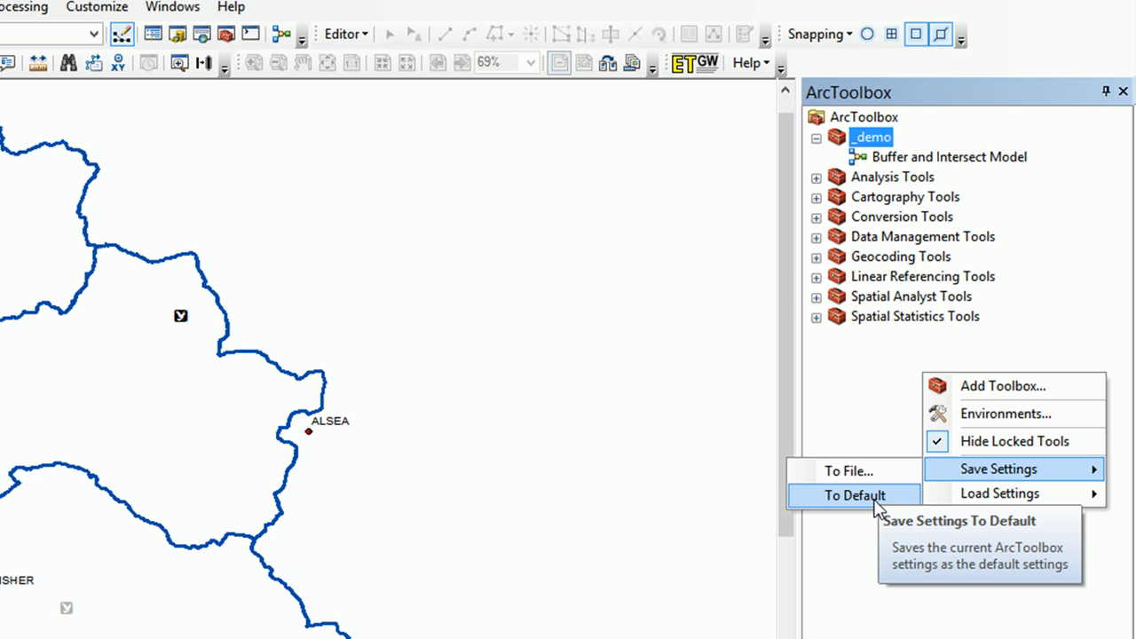
{"action": "left_click", "coordinate": [855, 495]}
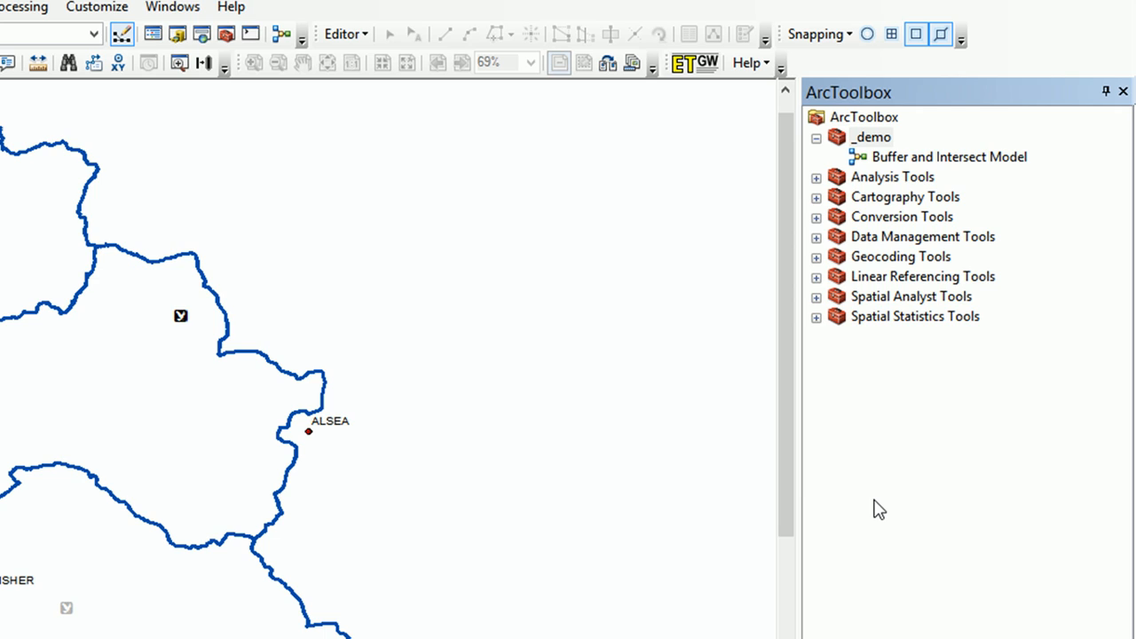
{"action": "mouse_move", "coordinate": [615, 330]}
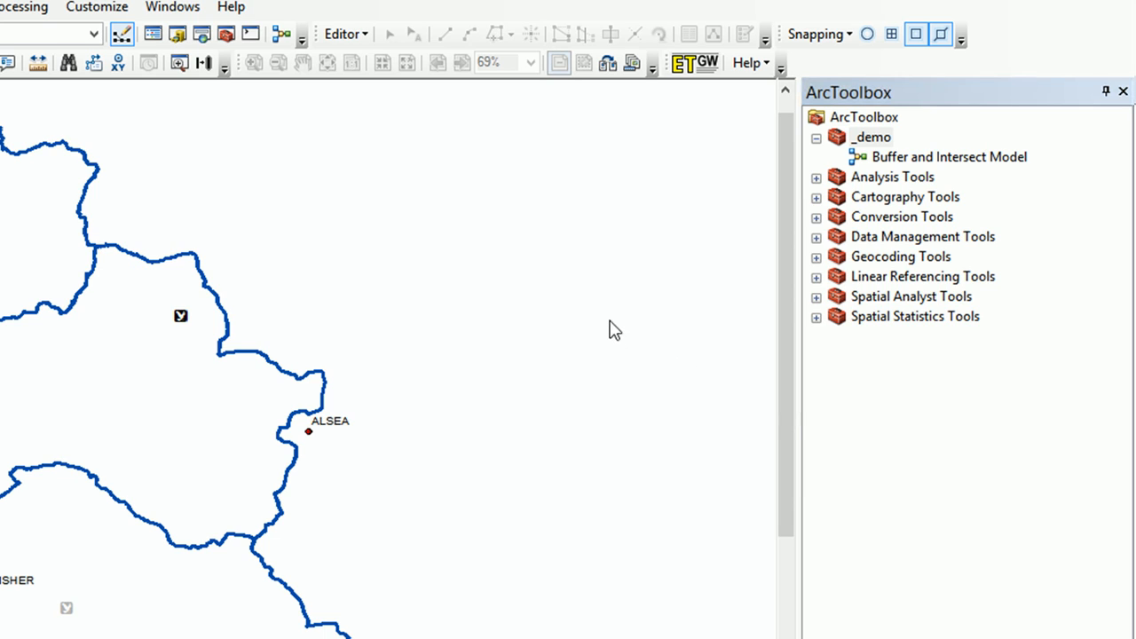